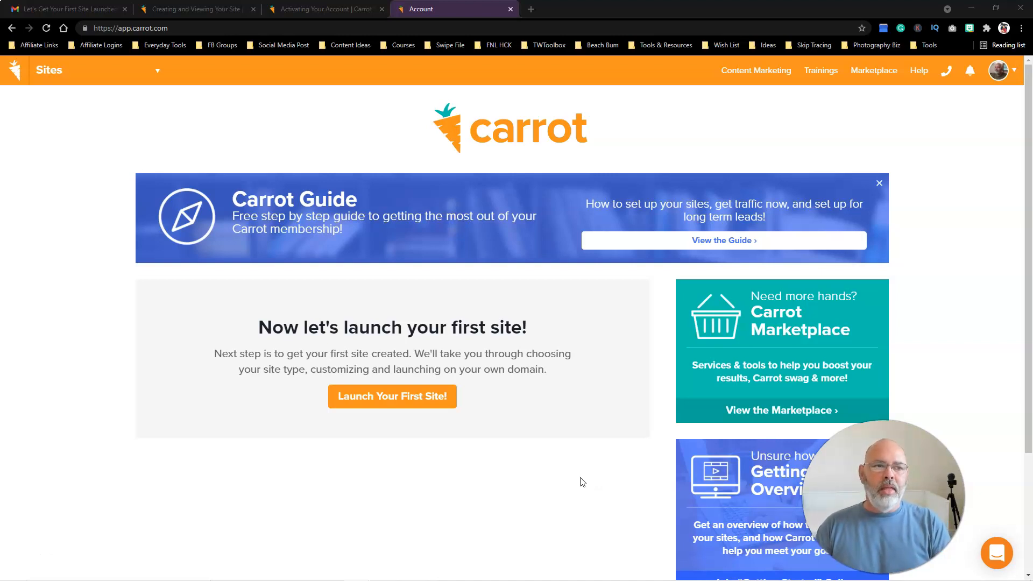
mouse_move(1007, 204)
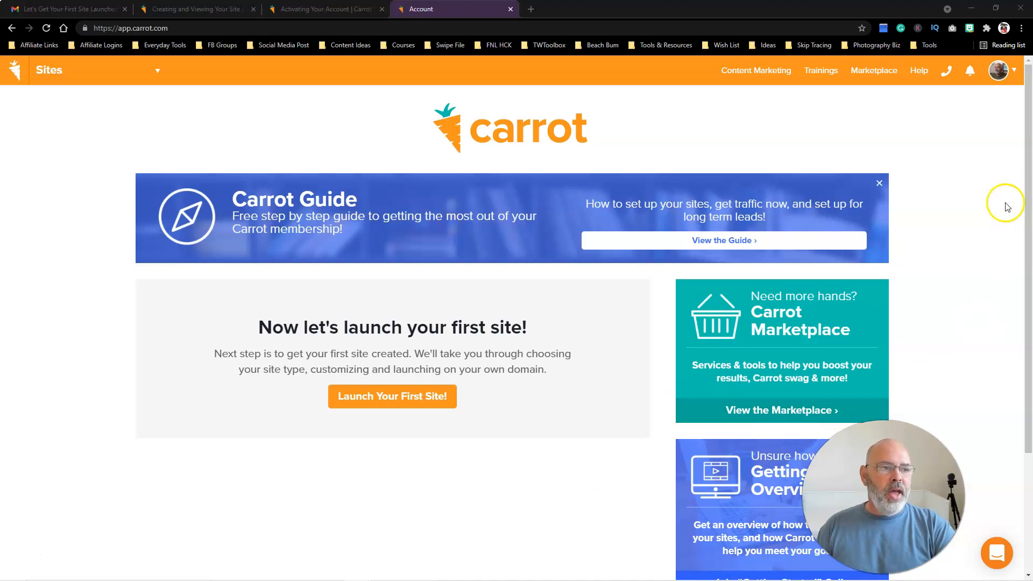
- Expand the avatar dropdown in the orange header to show account, profile, billing and log-out options
left_click(1014, 72)
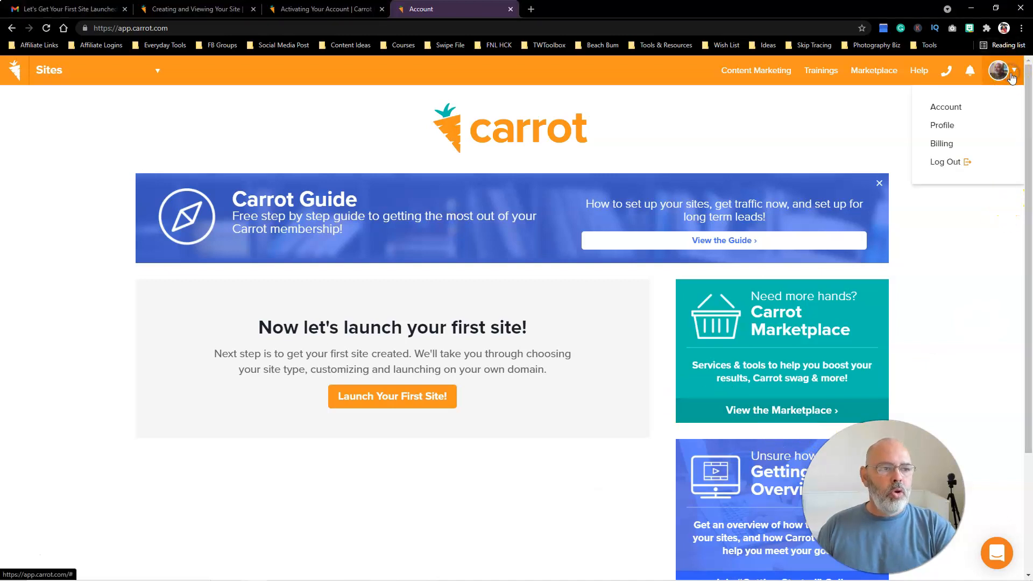
left_click(943, 125)
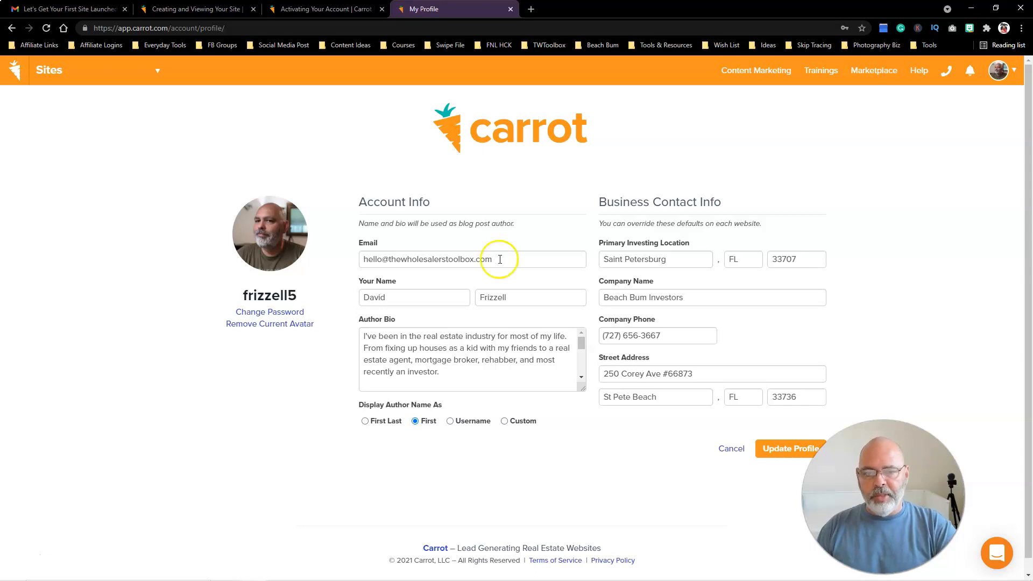
mouse_move(437, 351)
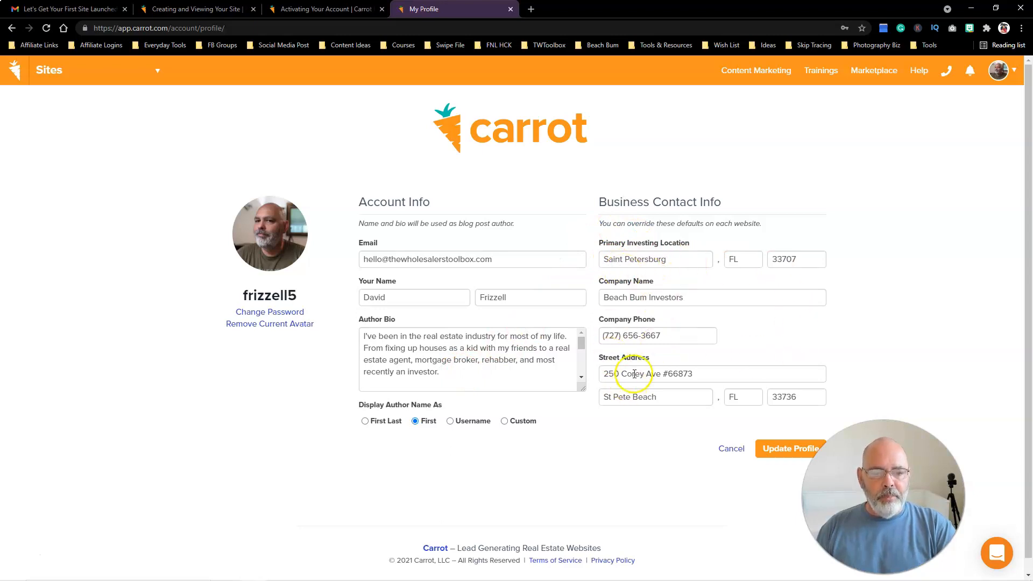
mouse_move(562, 336)
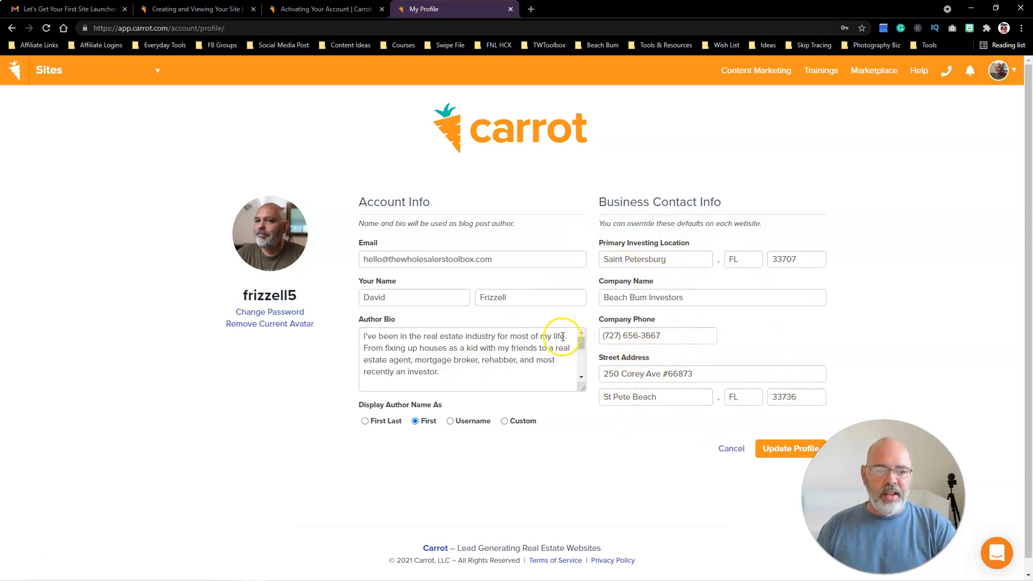
mouse_move(624, 295)
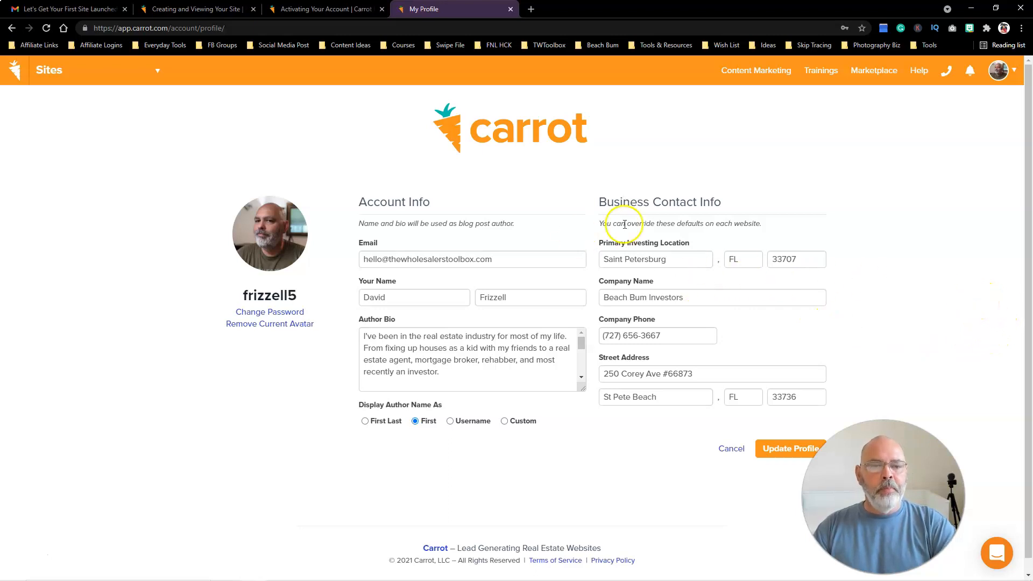
mouse_move(987, 196)
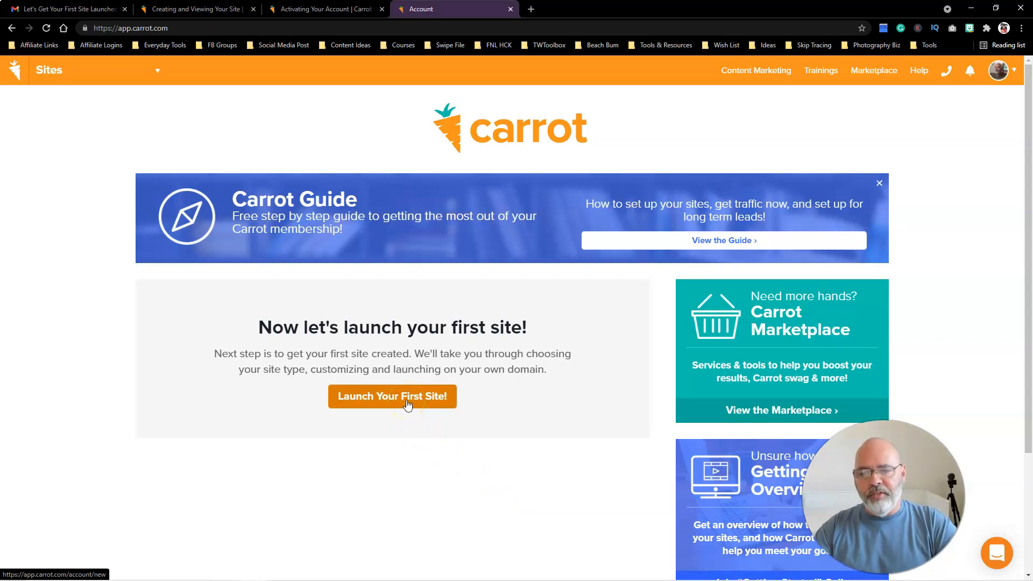
- Launch 'Add New Site' and review the recommended flipping/wholesale and additional site types
left_click(392, 396)
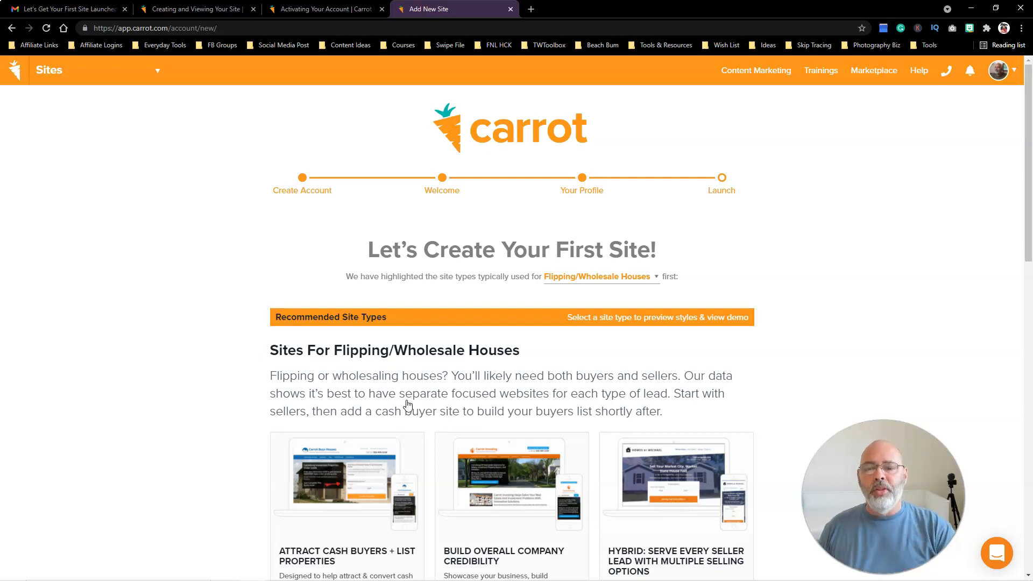
mouse_move(961, 220)
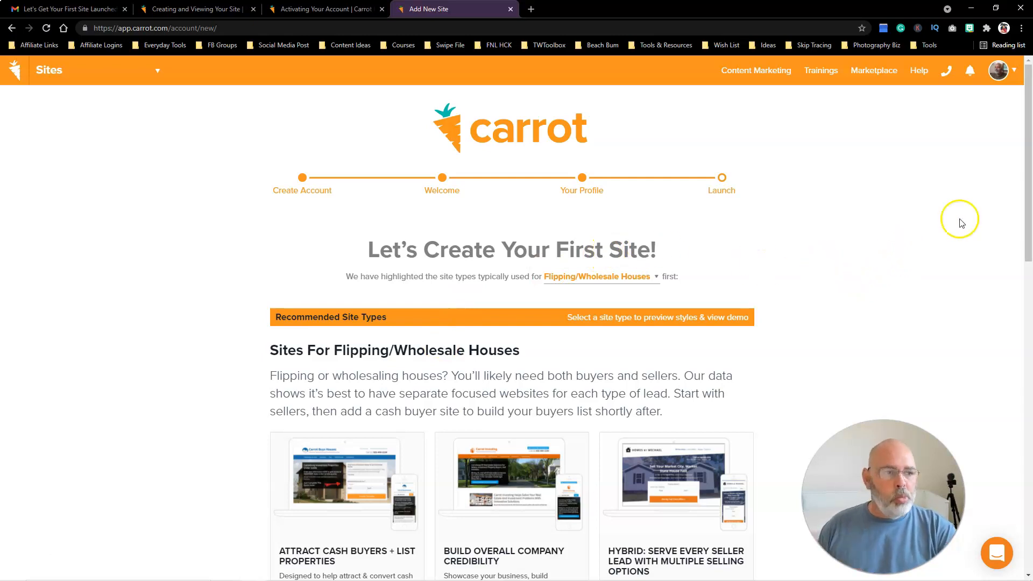
scroll("down", 3)
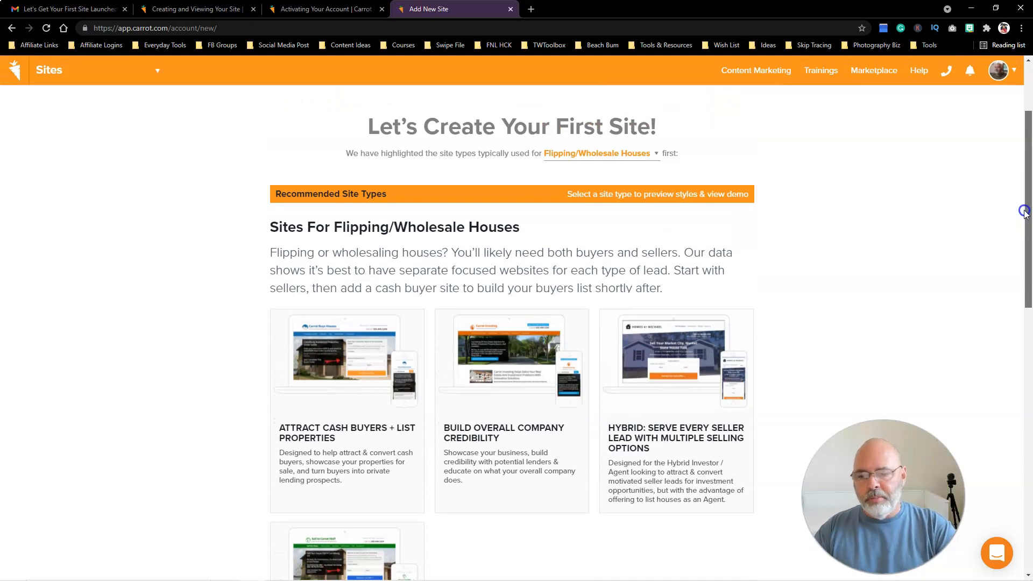
scroll("down", 3)
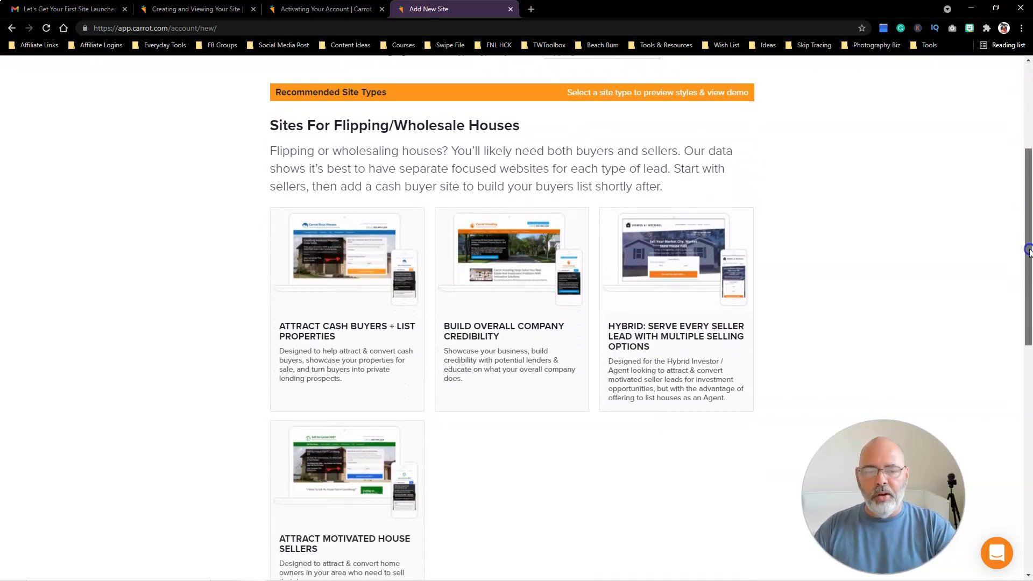
scroll("down", 3)
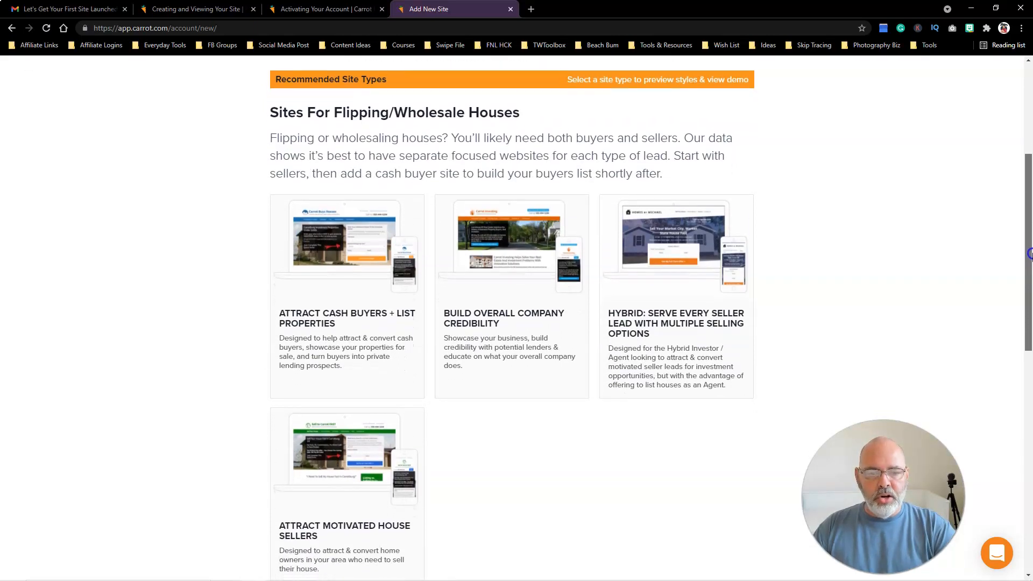
scroll("down", 3)
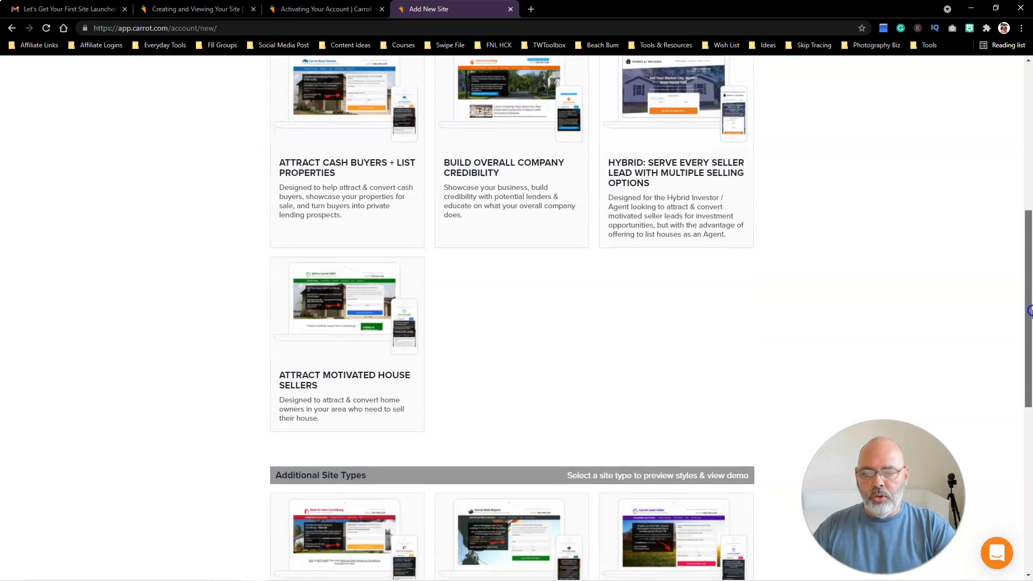
scroll("down", 3)
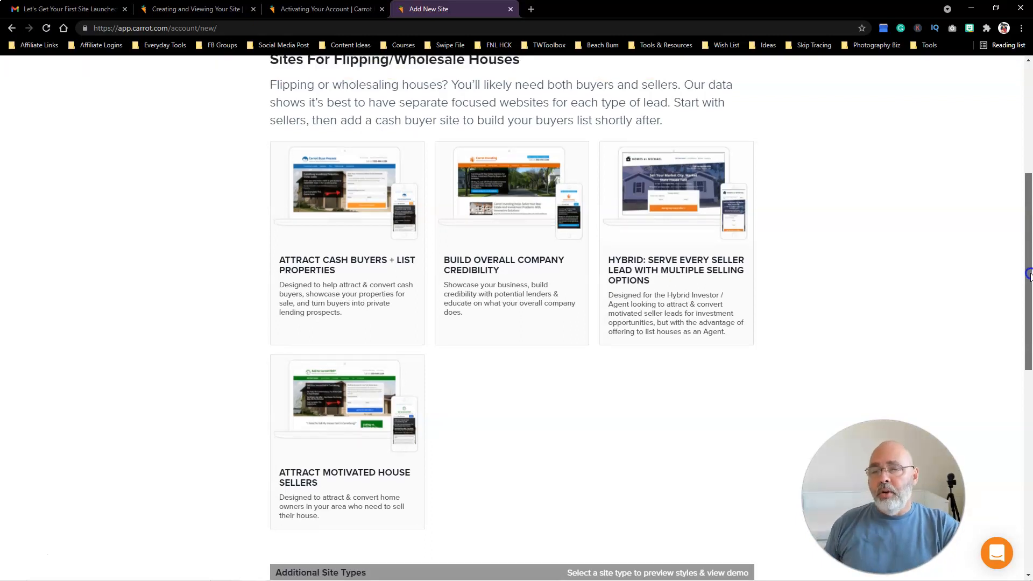
scroll("down", 3)
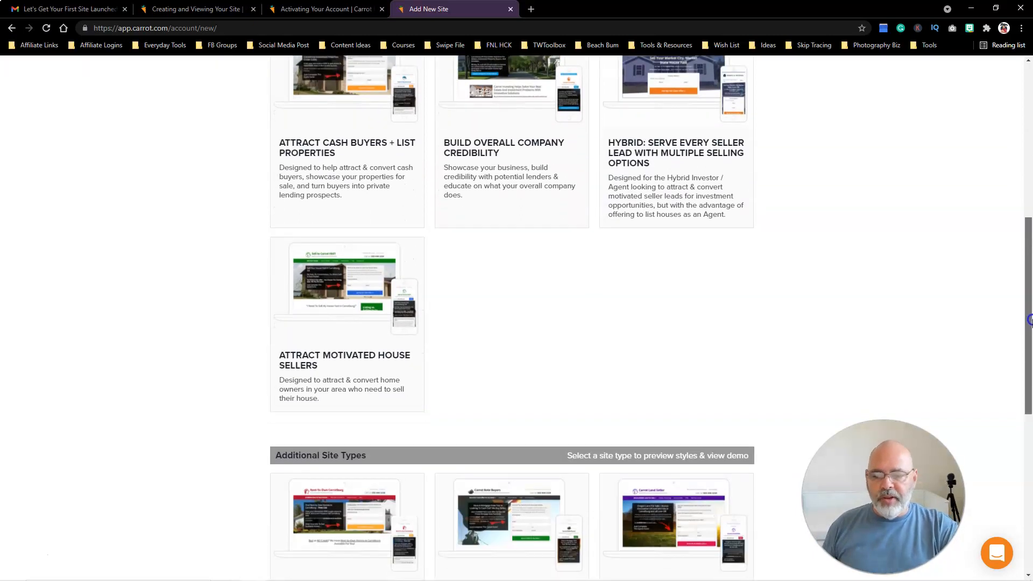
scroll("down", 3)
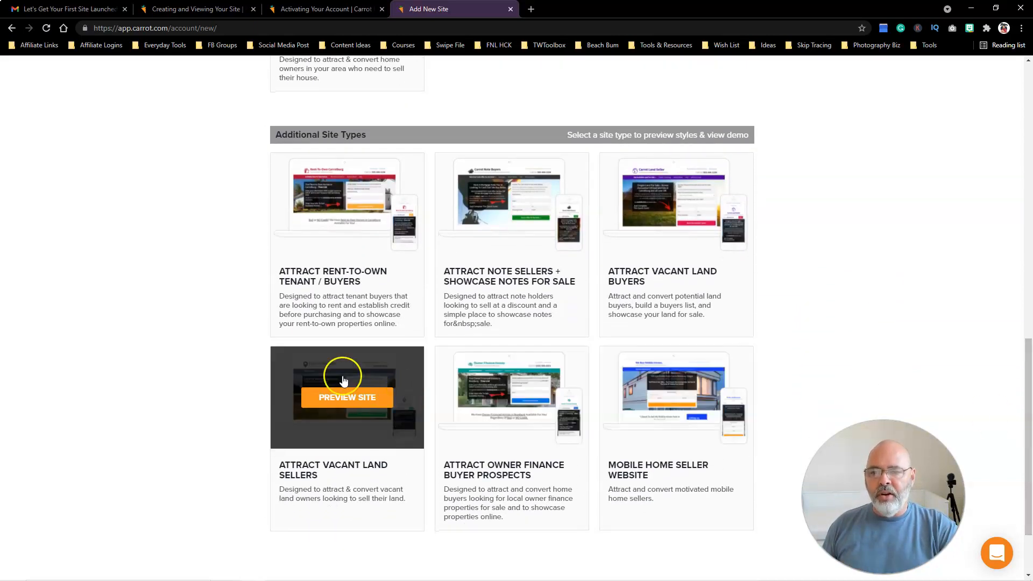
mouse_move(733, 307)
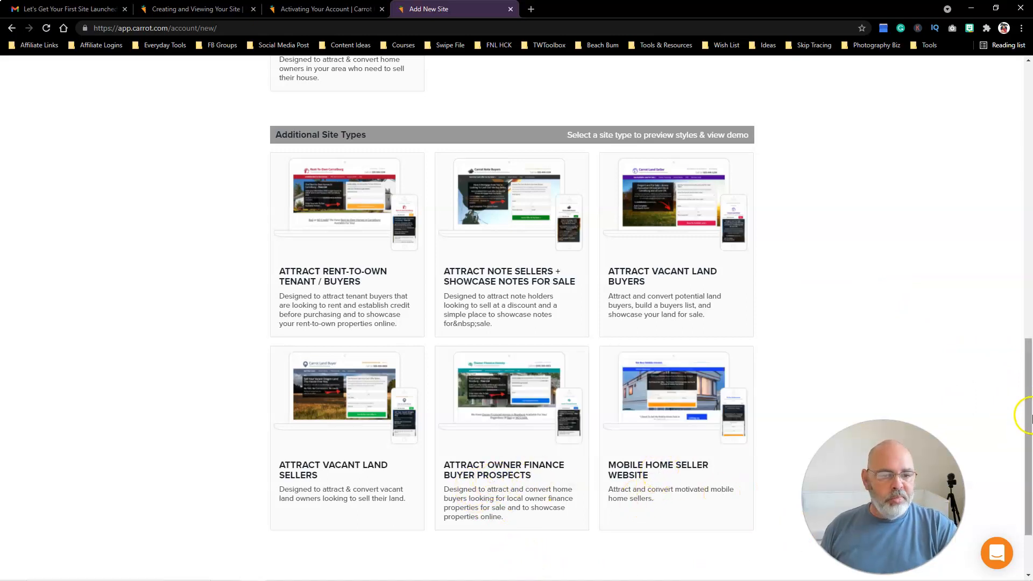
scroll("up", 3)
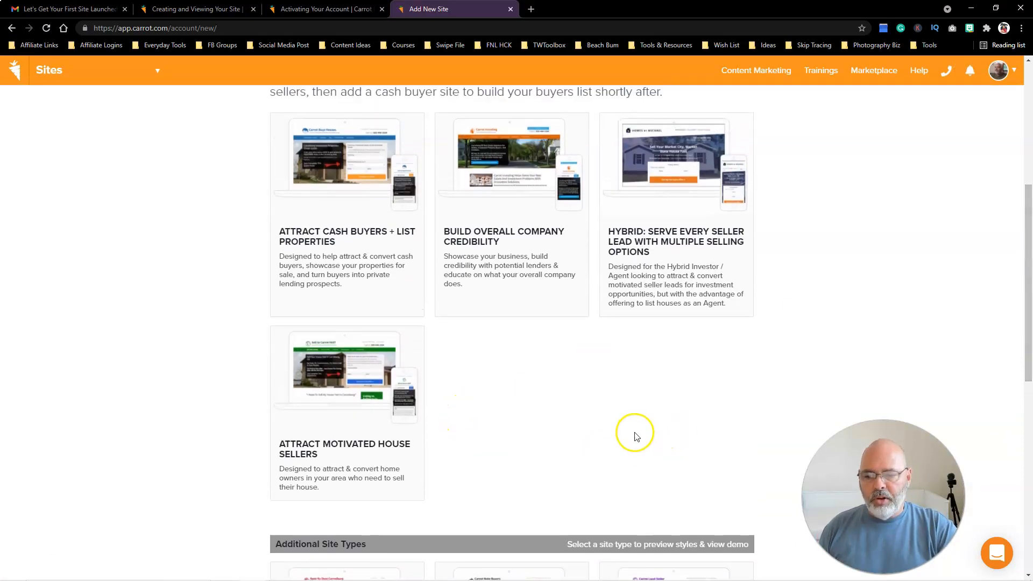
mouse_move(662, 435)
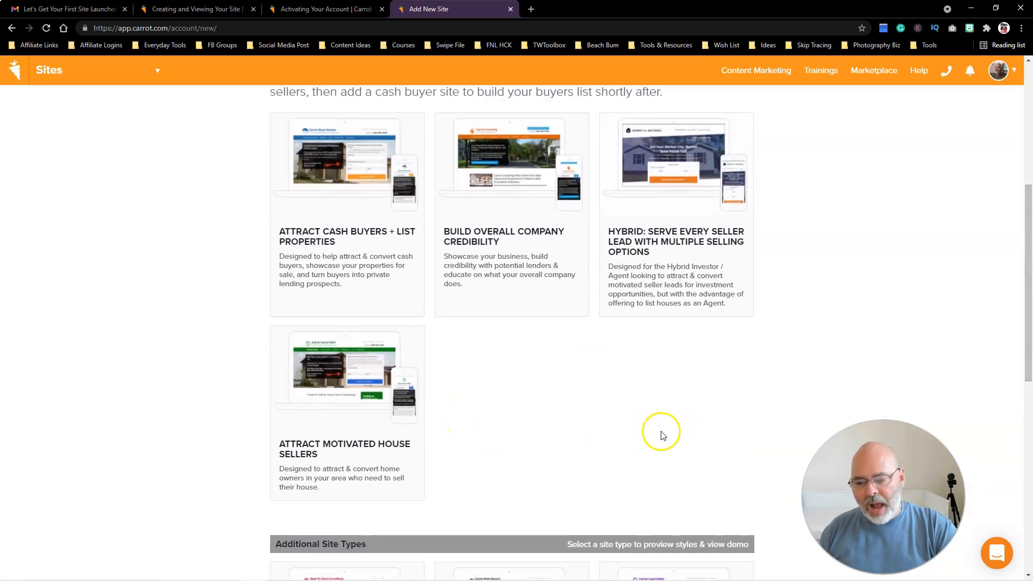
mouse_move(348, 376)
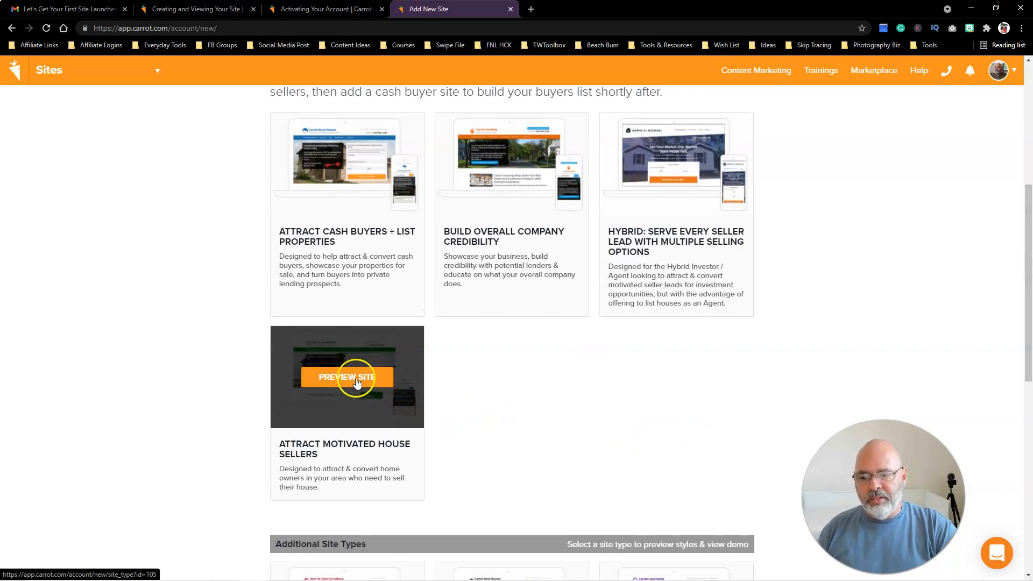
- Preview the Attract Motivated House Sellers site type and look through its details
left_click(346, 377)
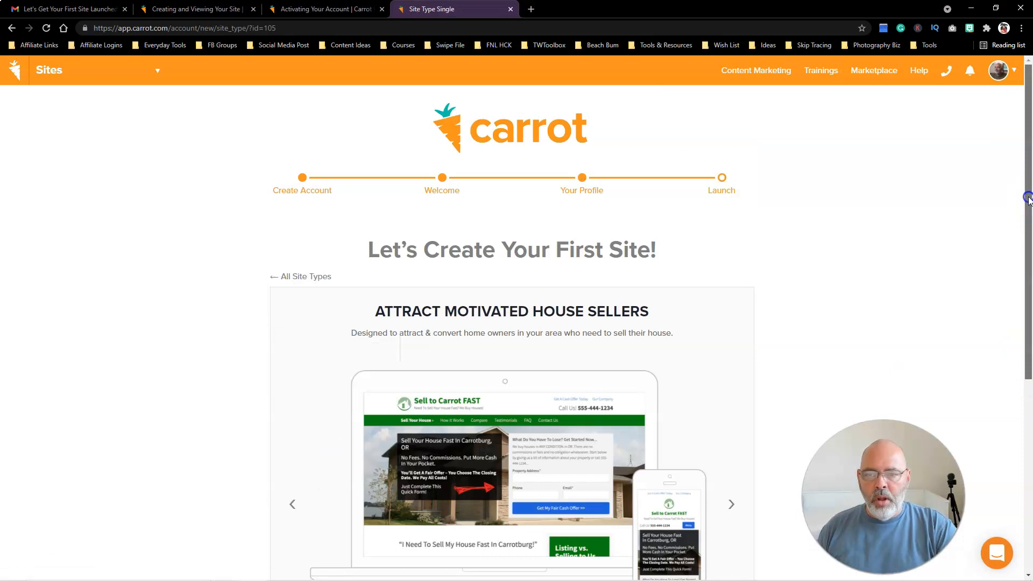
scroll("down", 3)
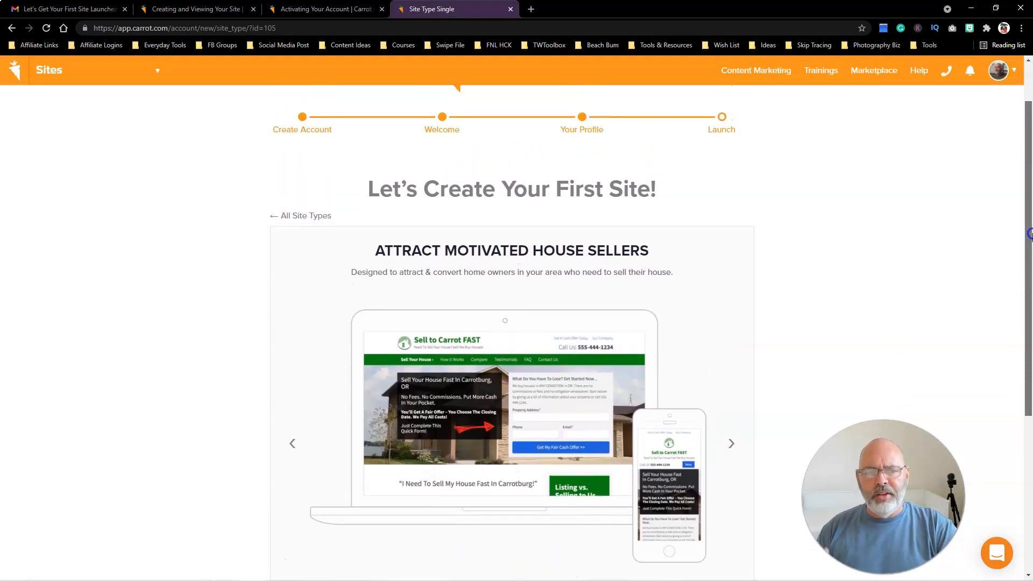
scroll("down", 3)
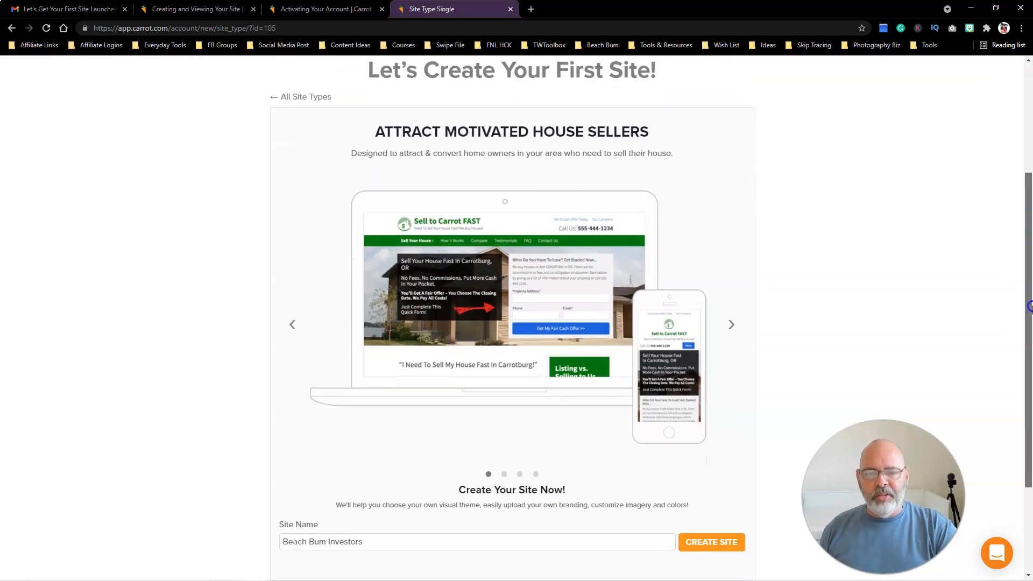
scroll("down", 3)
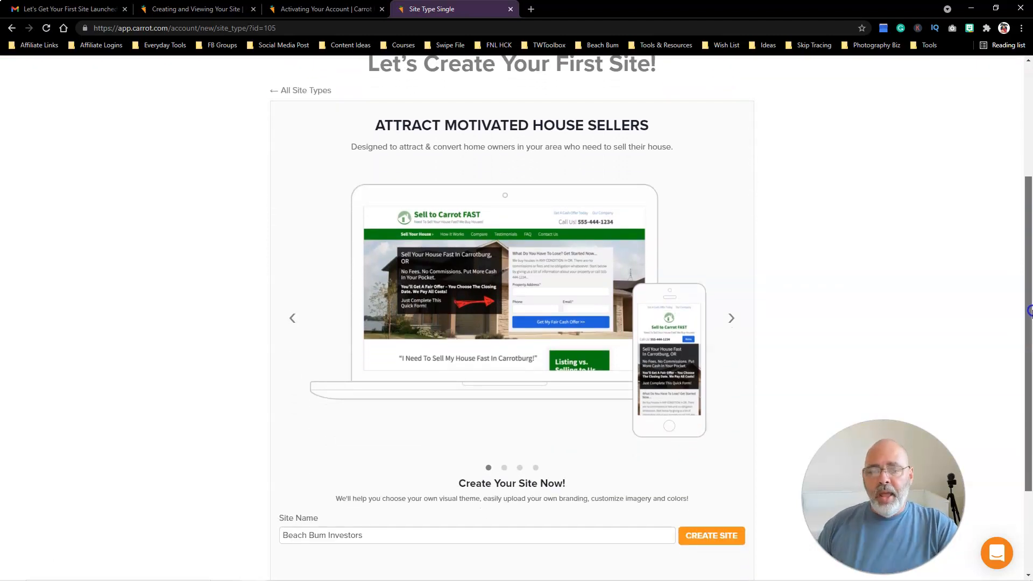
scroll("down", 3)
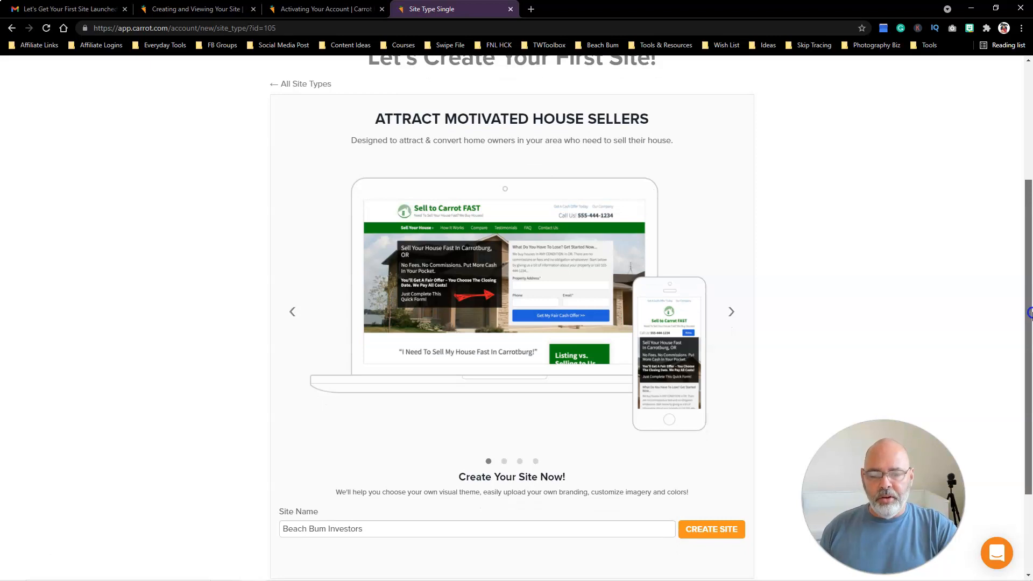
scroll("down", 3)
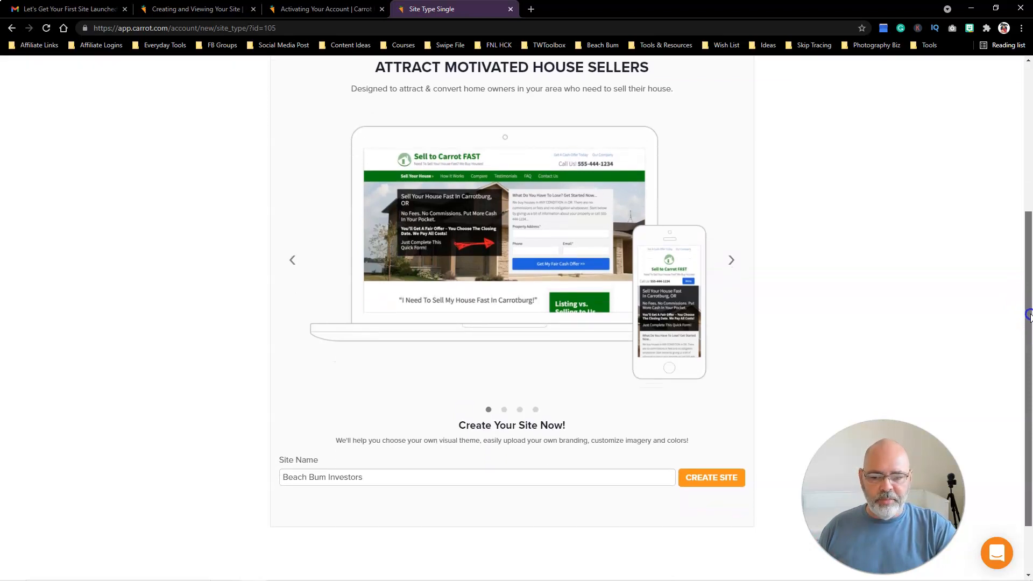
scroll("up", 3)
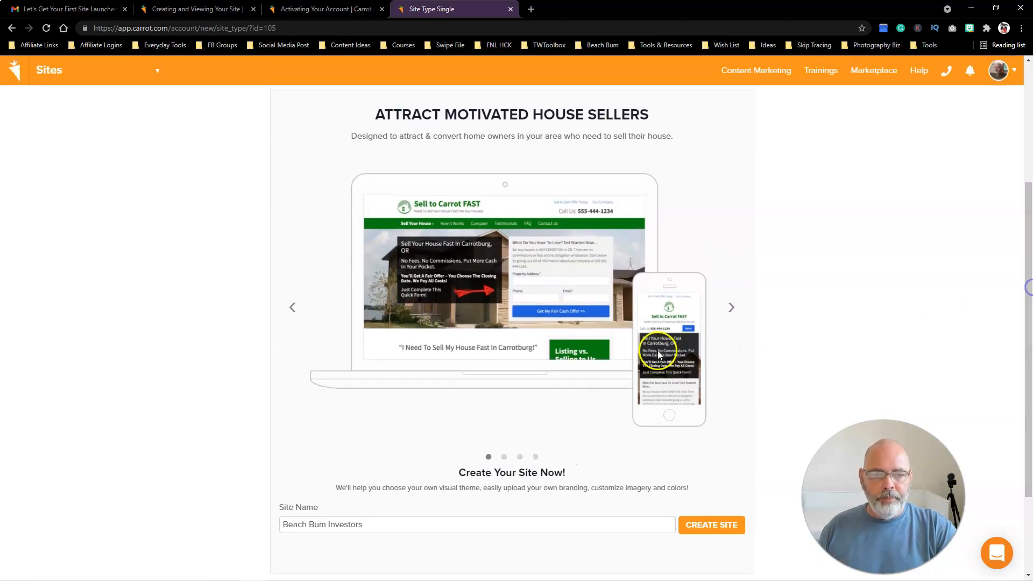
- Flip through the example sites in the preview for the seller site type
left_click(731, 308)
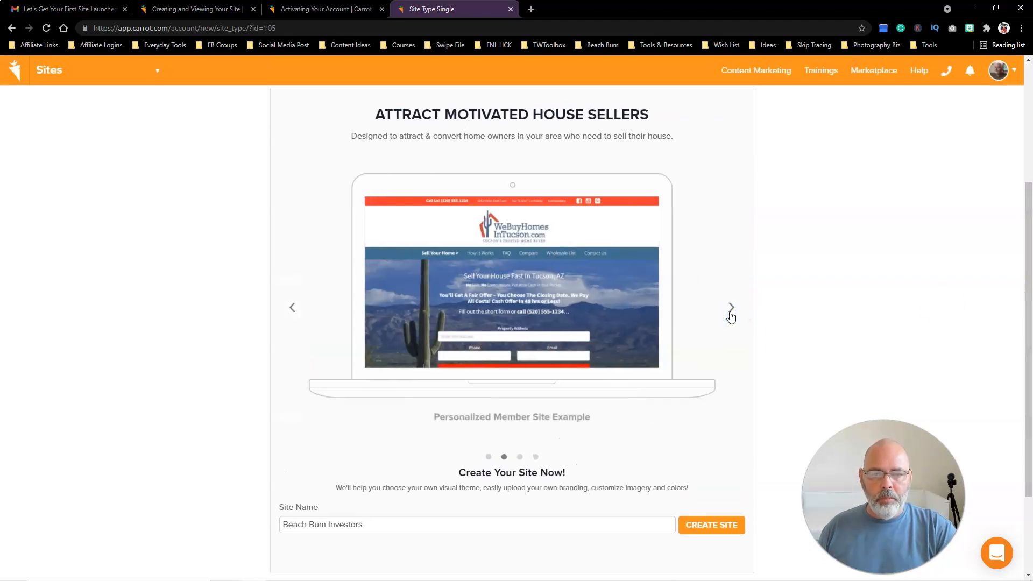
left_click(729, 307)
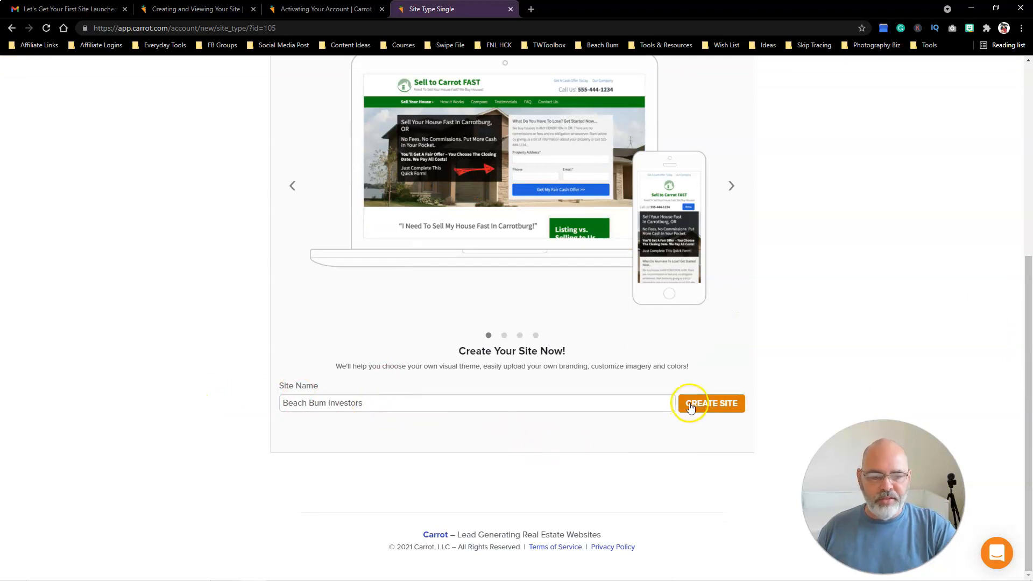
- Start building the Beach Bum Investors site with CREATE SITE and let setup finish
left_click(711, 403)
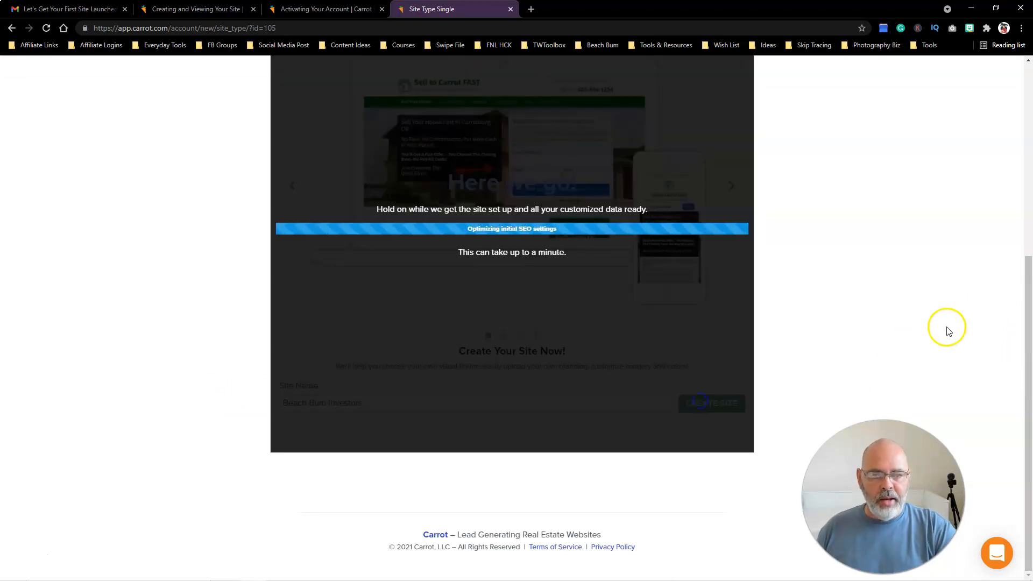
mouse_move(943, 385)
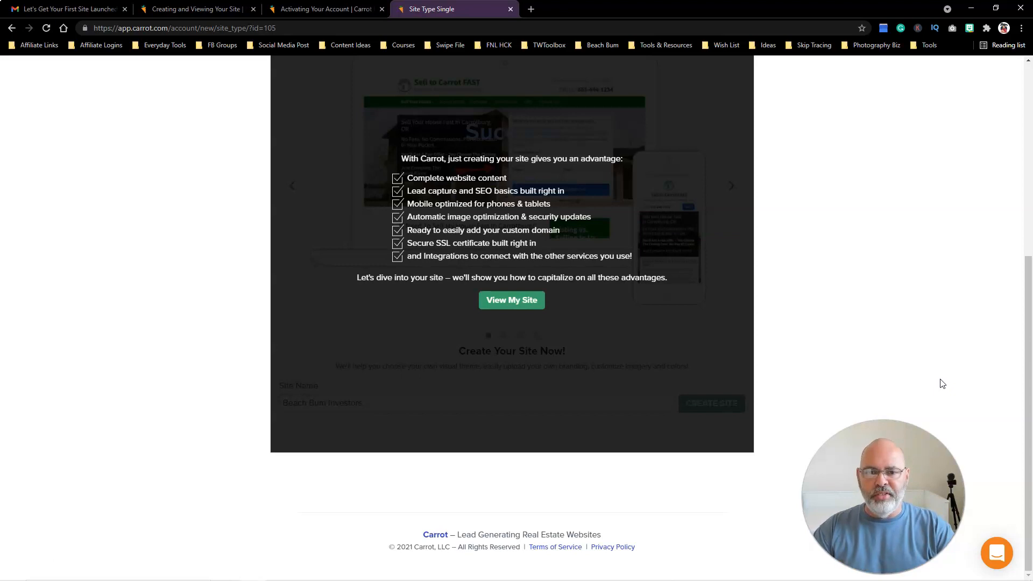
mouse_move(871, 196)
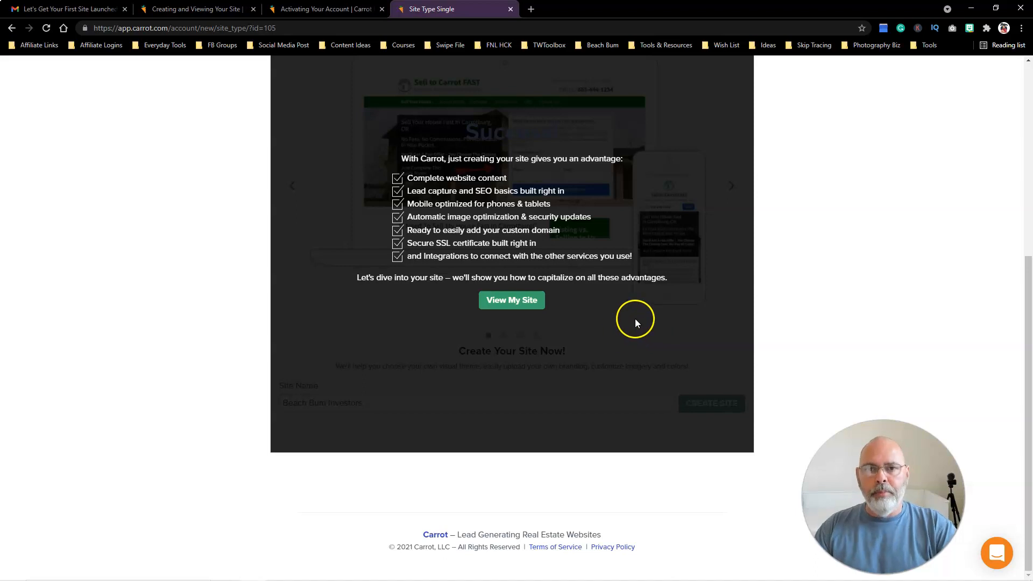
mouse_move(534, 305)
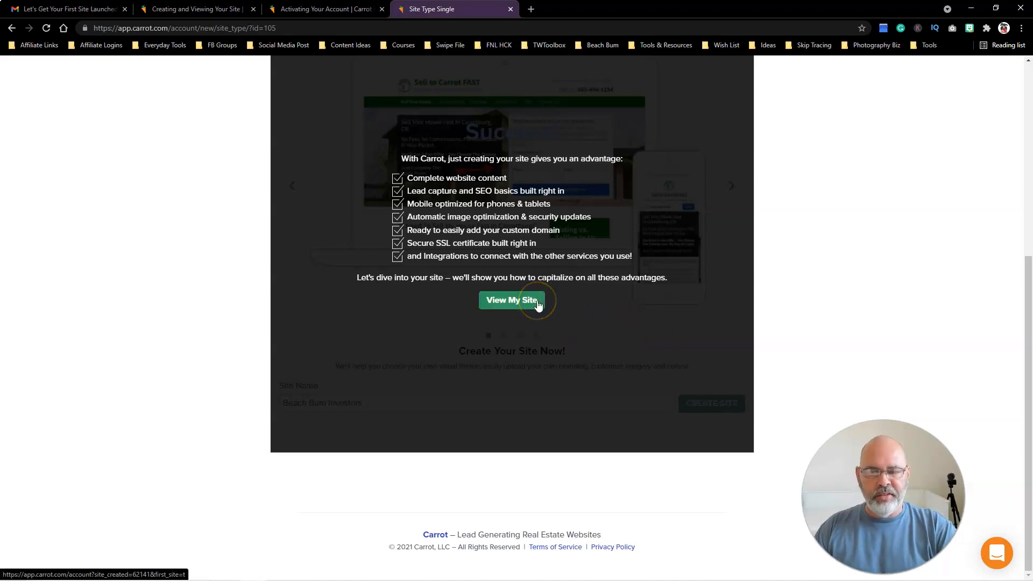
- Go via View My Site to the Sites page listing Beach Bum Investors as ready for action
left_click(513, 300)
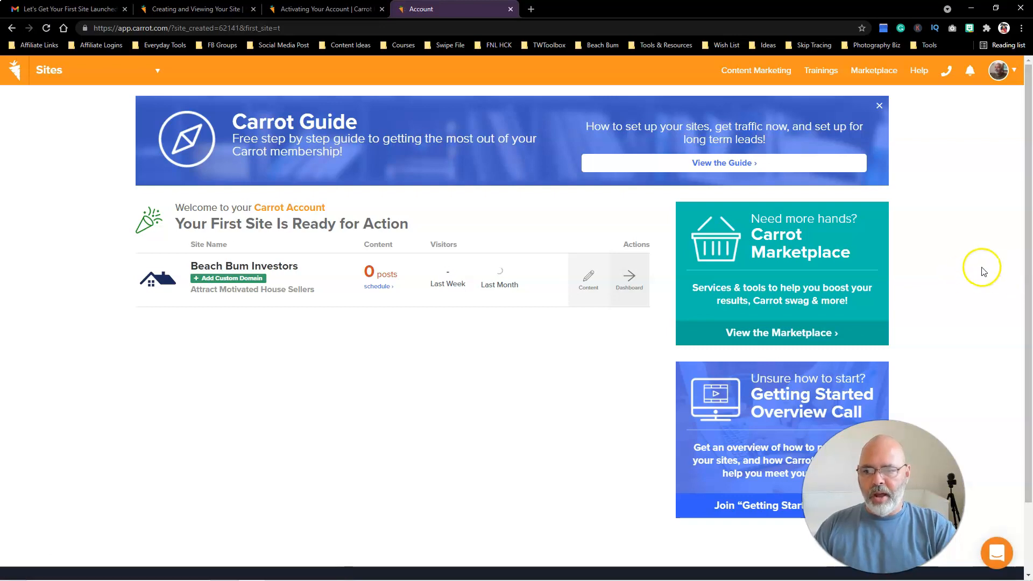
mouse_move(305, 398)
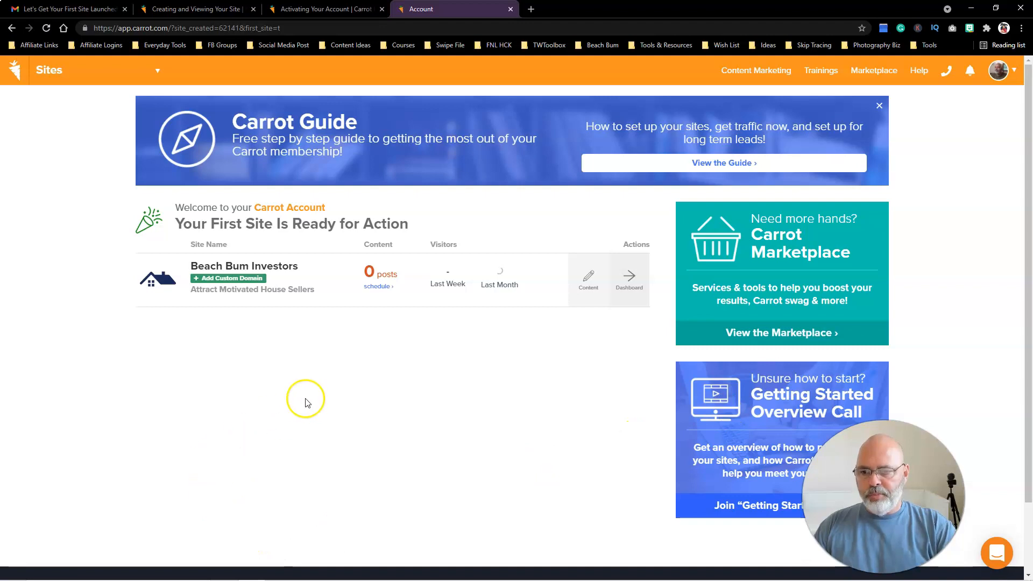
mouse_move(343, 327)
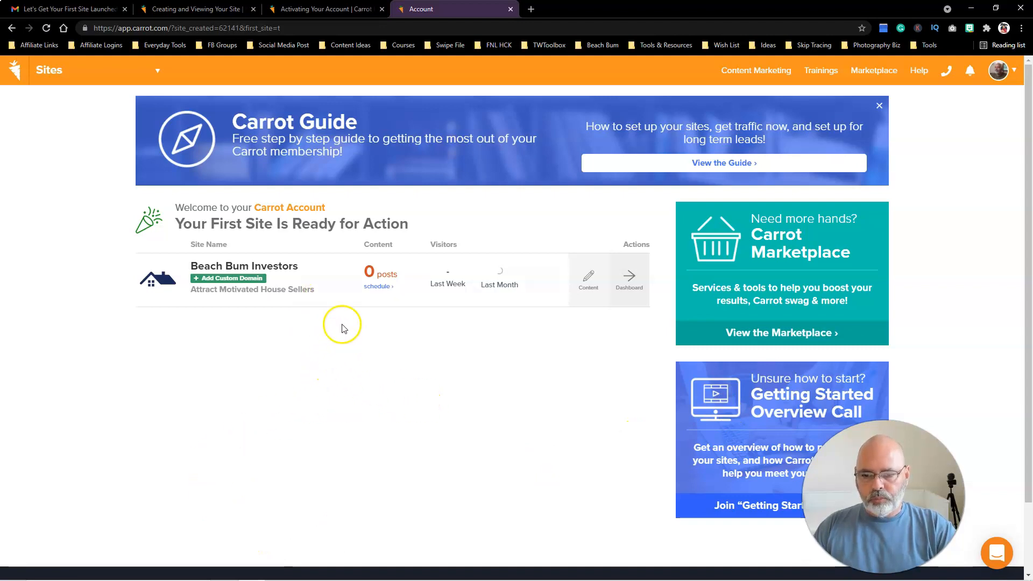
mouse_move(441, 301)
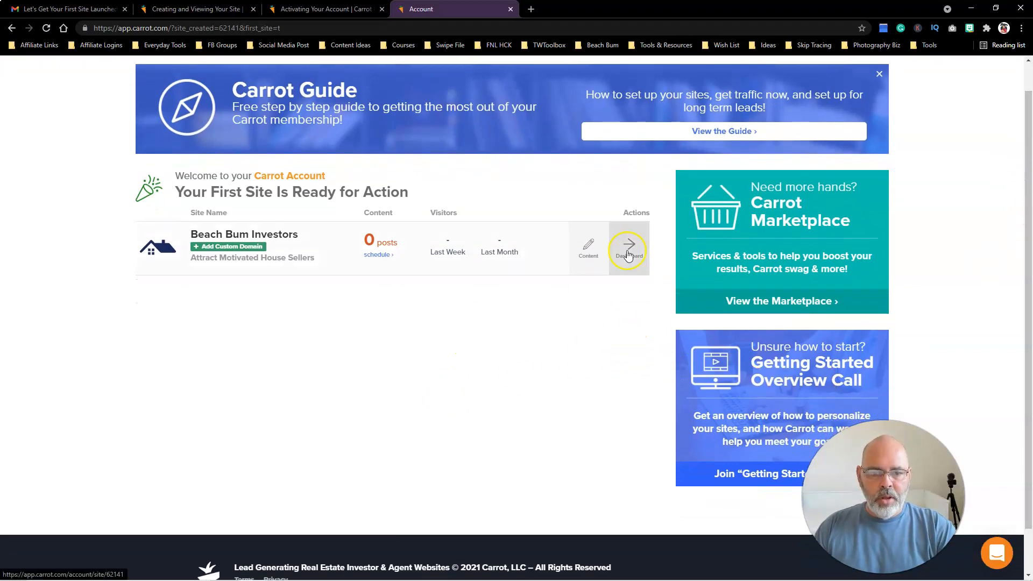
- Enter the Beach Bum Investors dashboard and review its zero visitors/leads, 15 pages and 3 posts
left_click(628, 248)
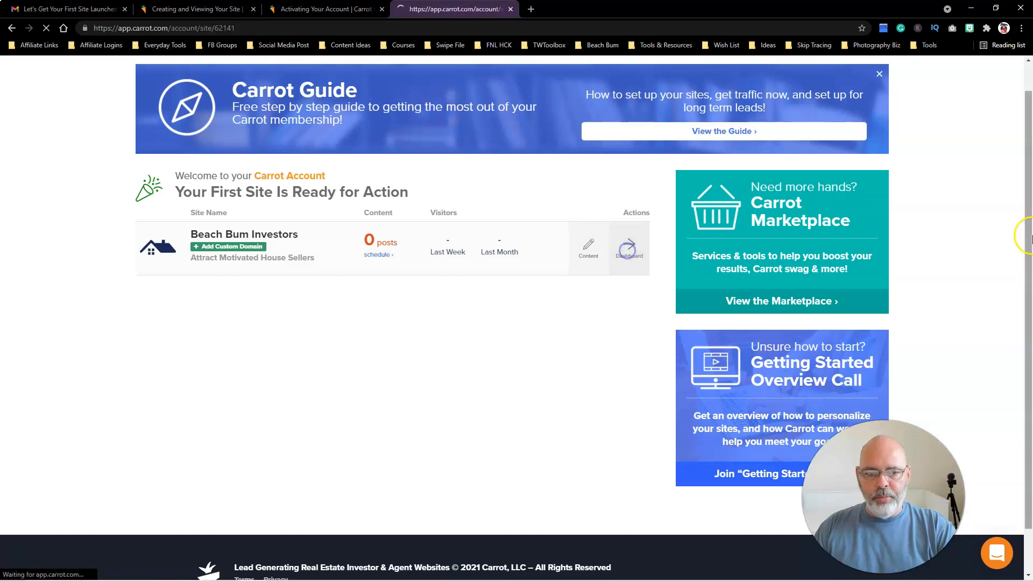
left_click(628, 249)
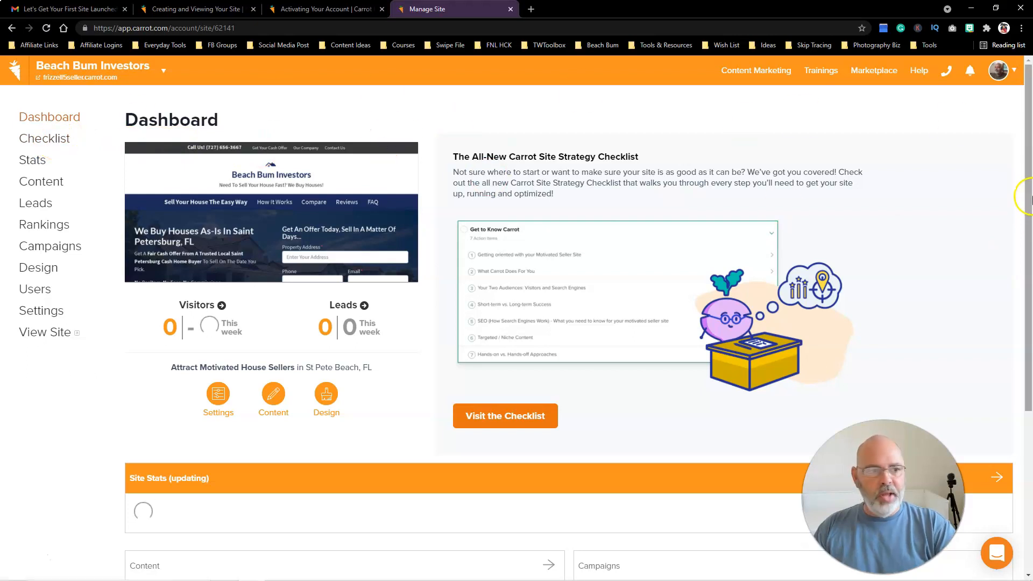
scroll("down", 3)
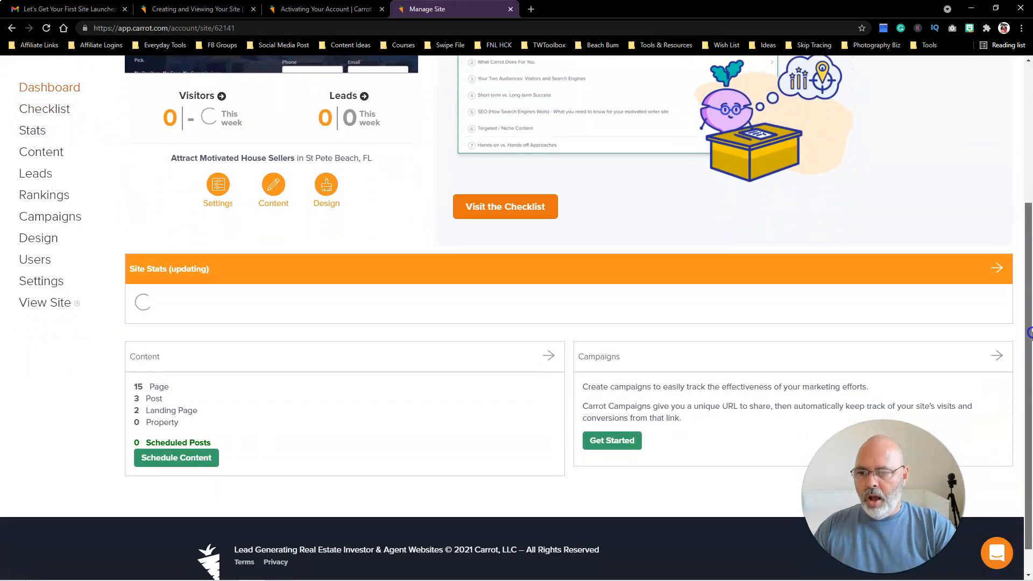
scroll("down", 3)
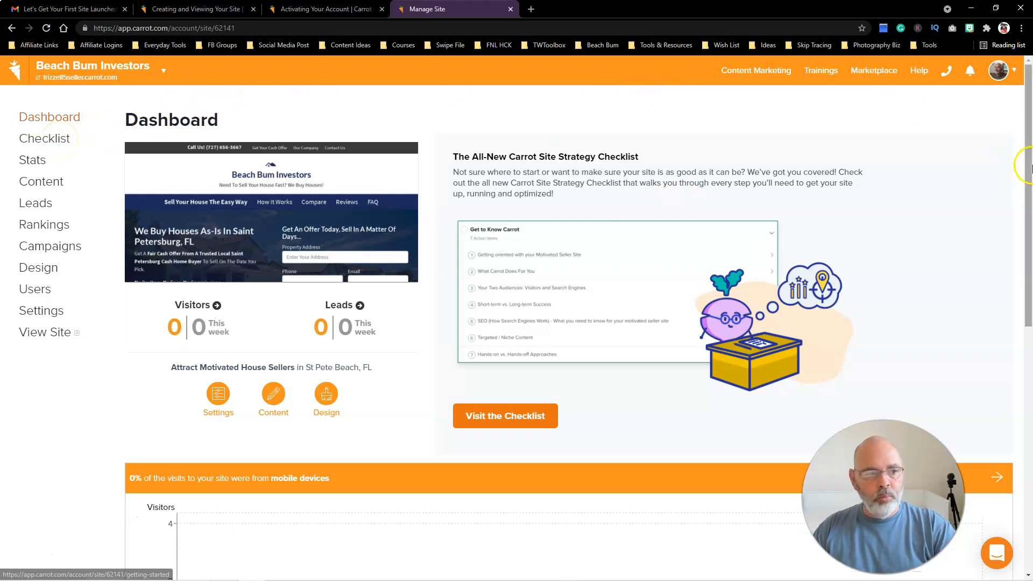
scroll("down", 3)
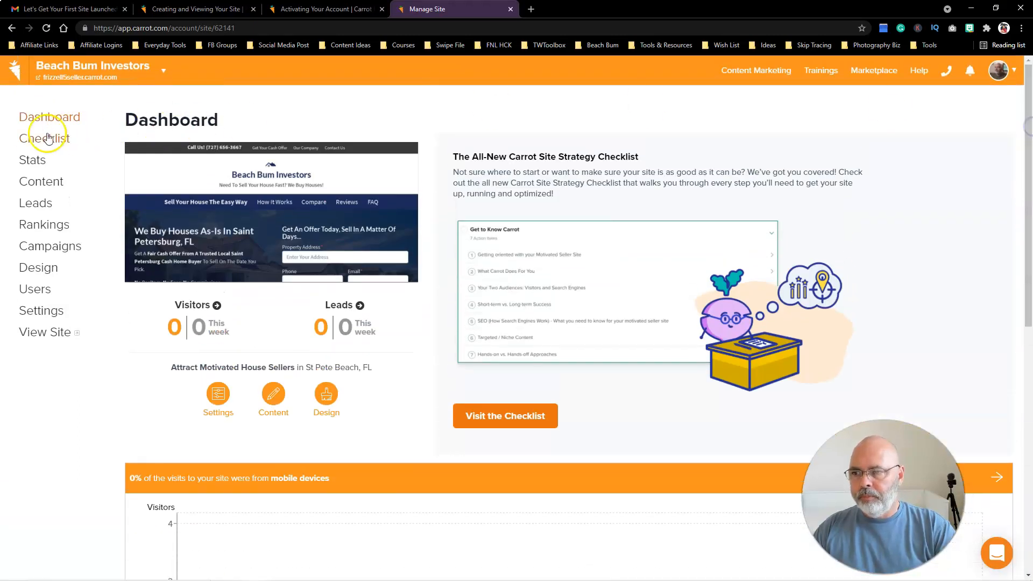
- Read through the full site strategy checklist from the sidebar
left_click(45, 139)
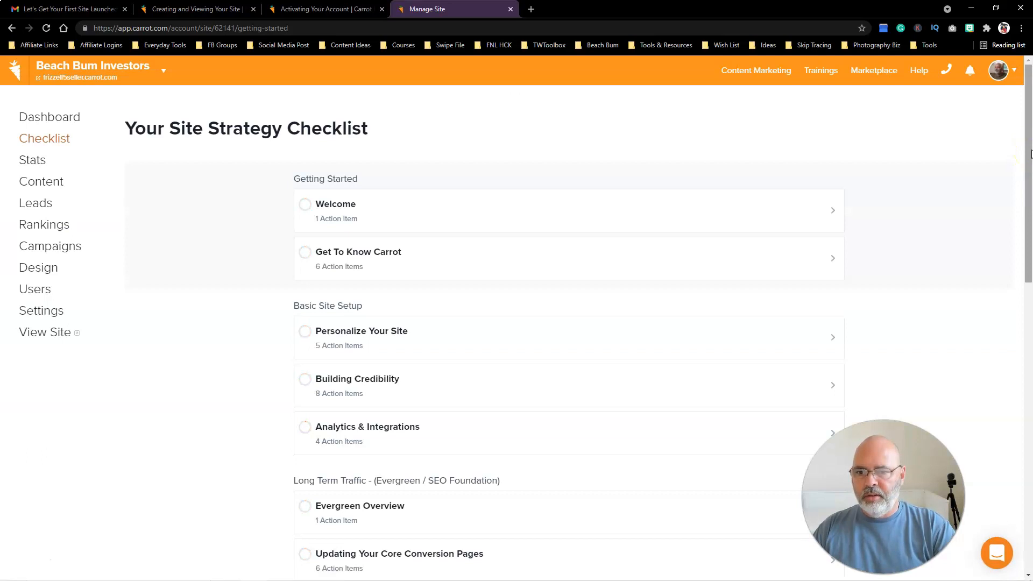
scroll("down", 3)
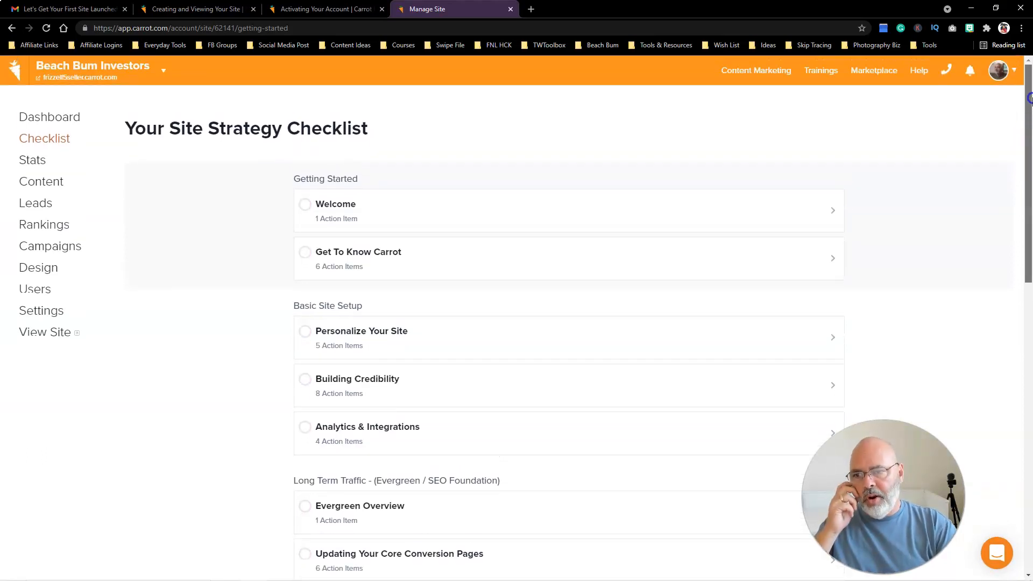
scroll("down", 3)
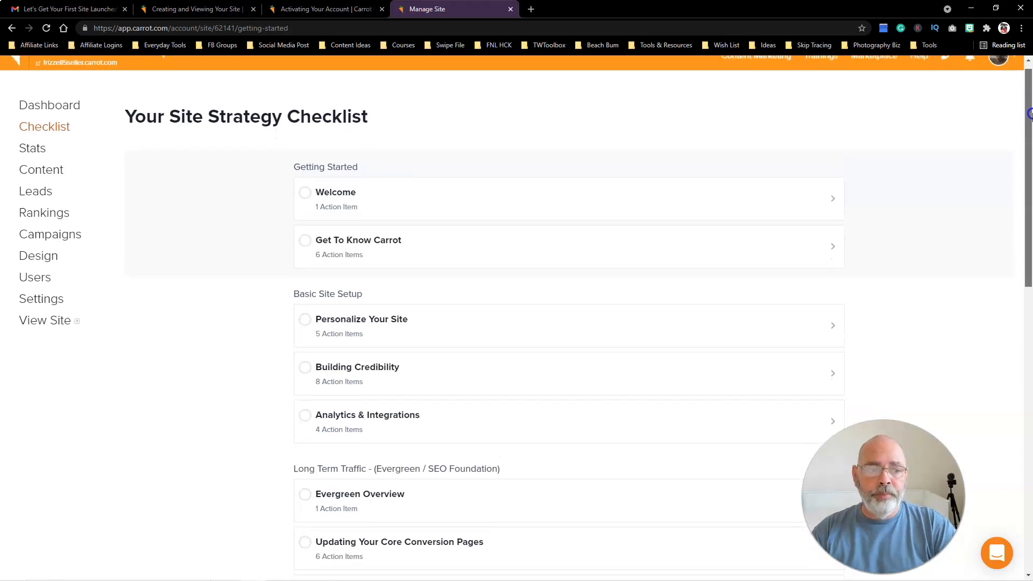
scroll("down", 3)
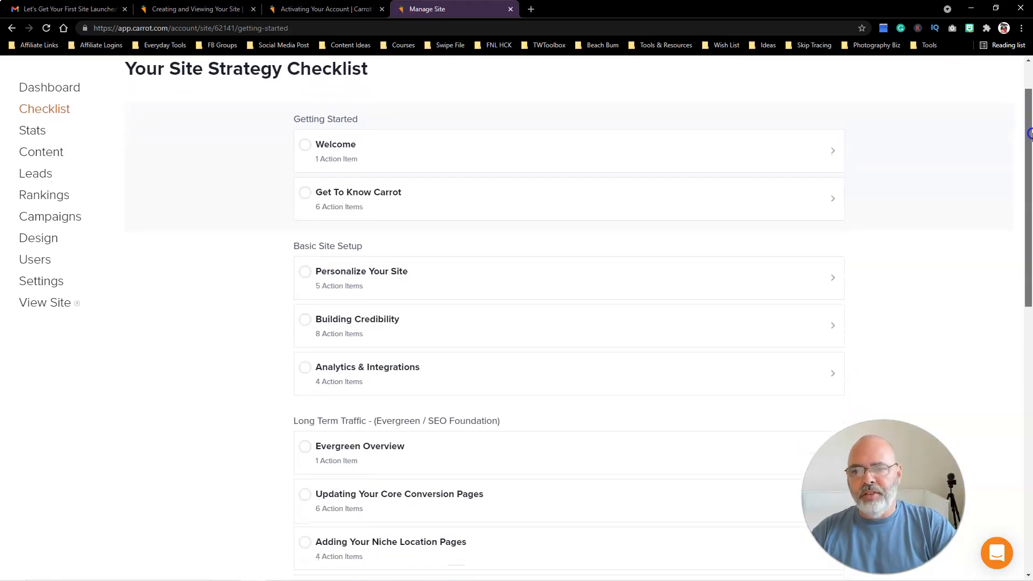
scroll("down", 3)
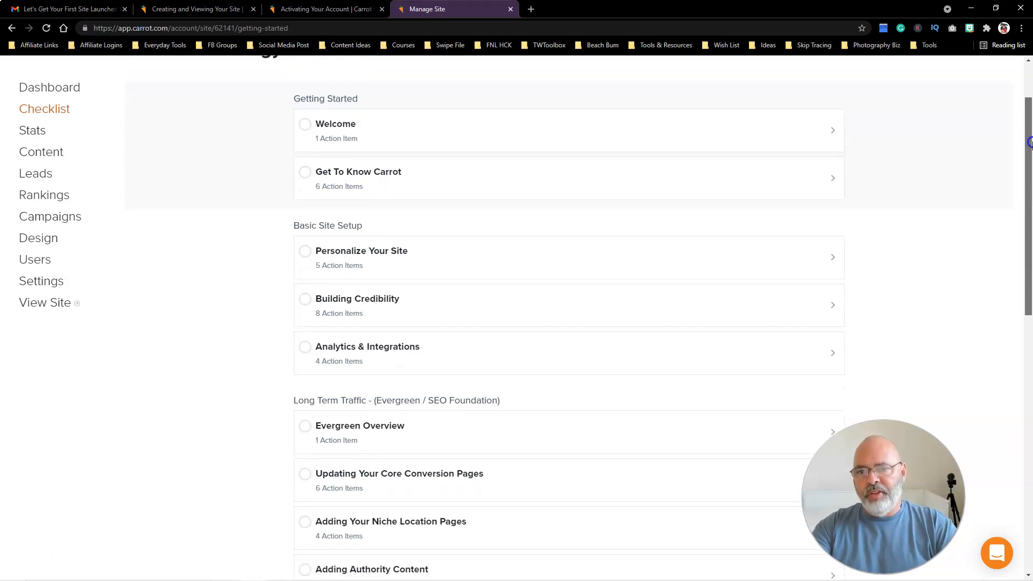
scroll("down", 3)
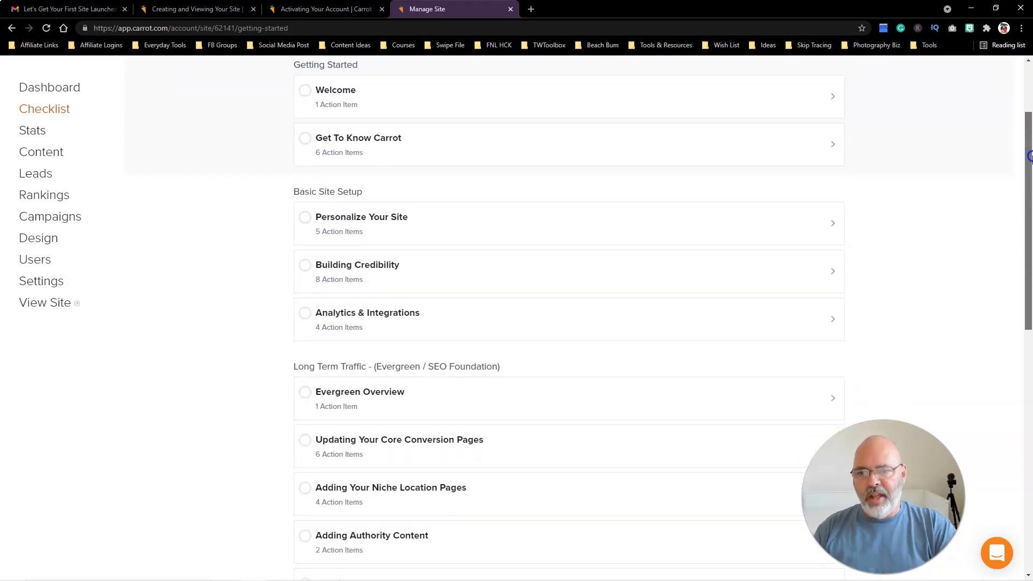
scroll("down", 3)
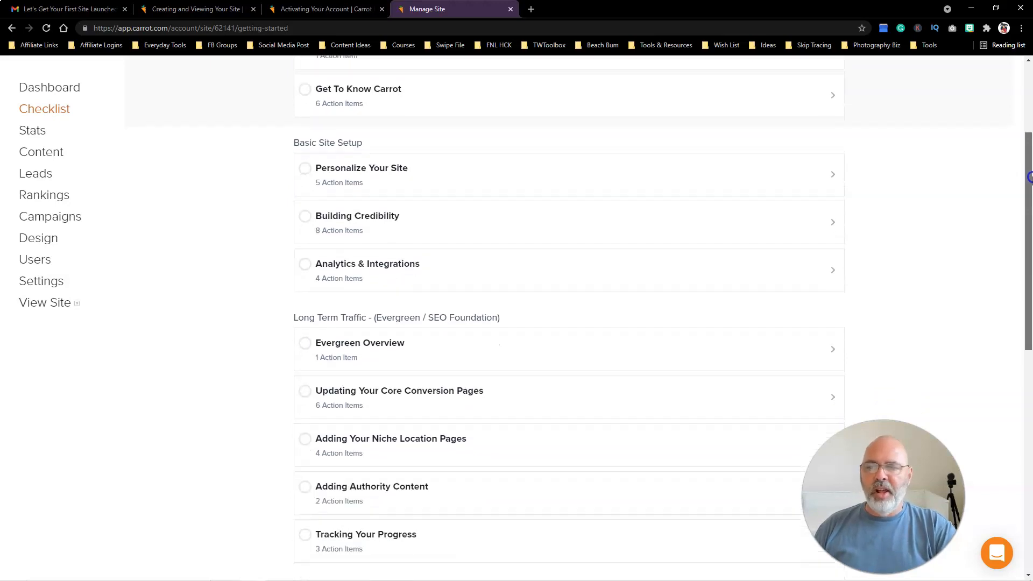
scroll("down", 3)
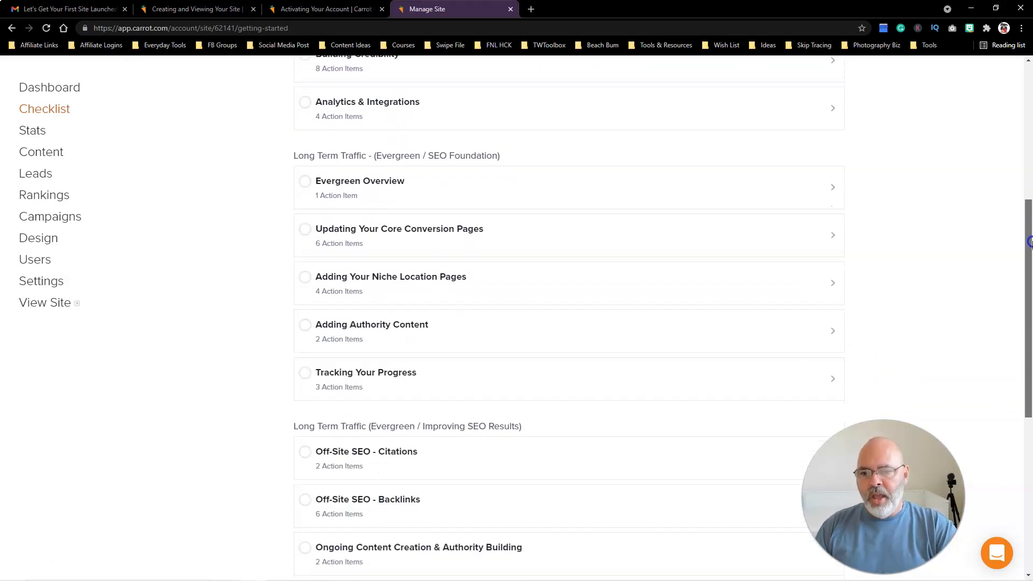
scroll("down", 3)
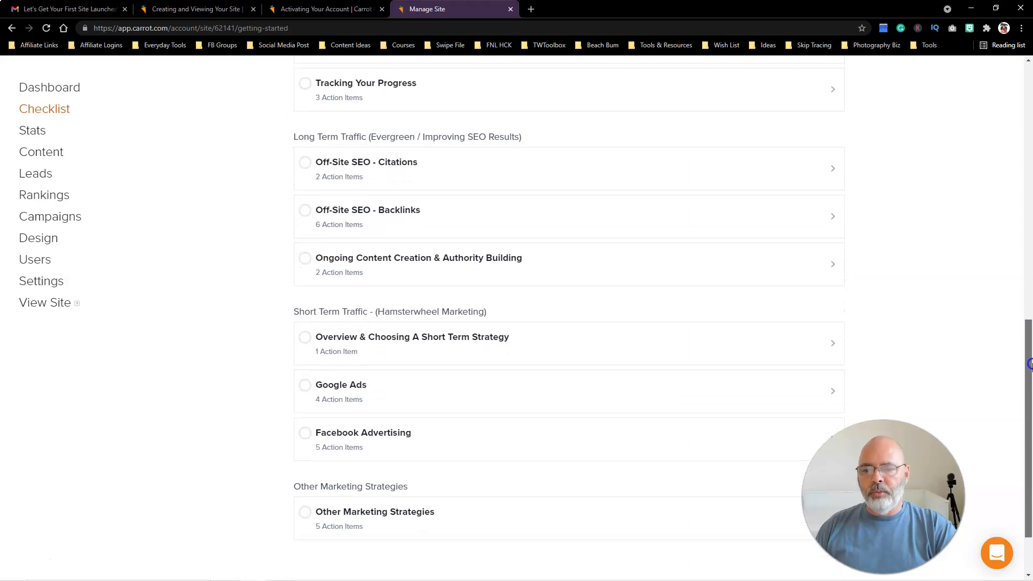
scroll("down", 3)
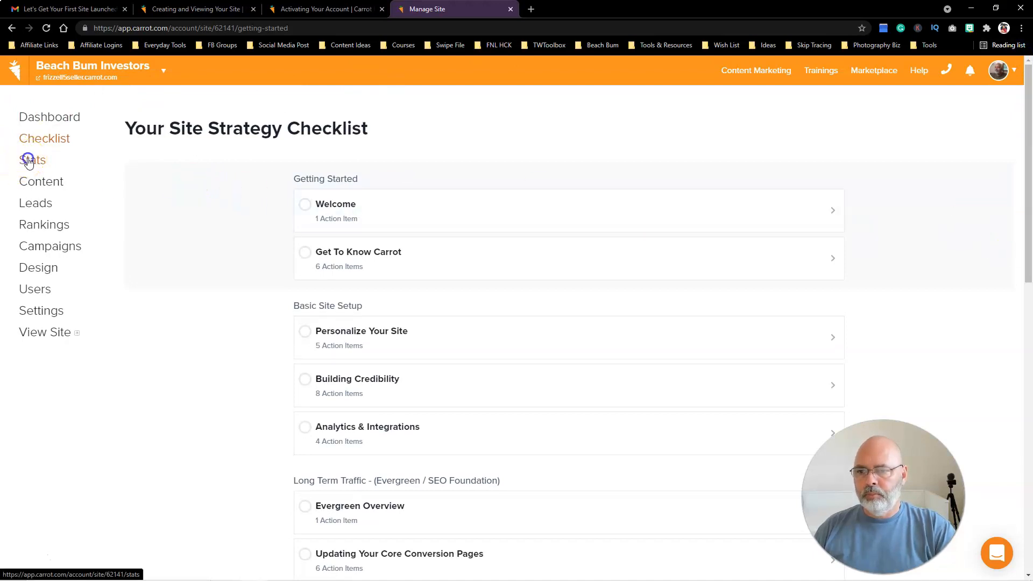
- Switch to the Stats page showing zero visitors, leads and no top content yet
left_click(33, 160)
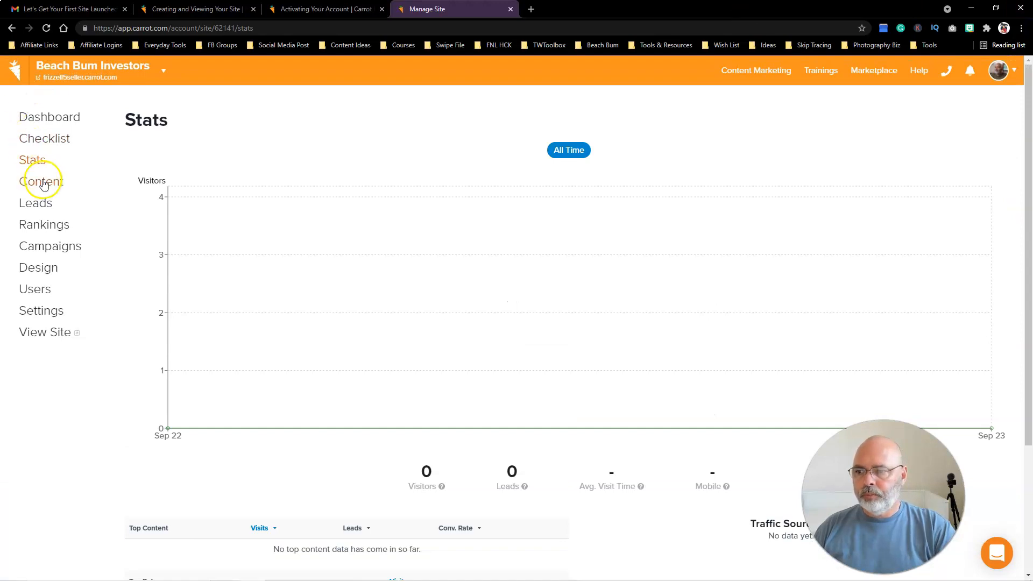
left_click(42, 181)
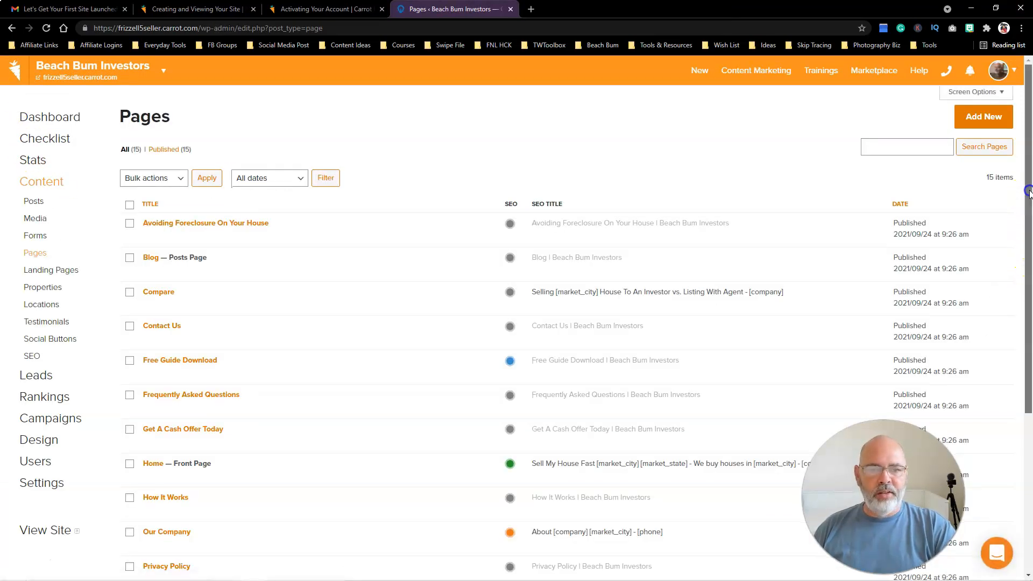
scroll("down", 3)
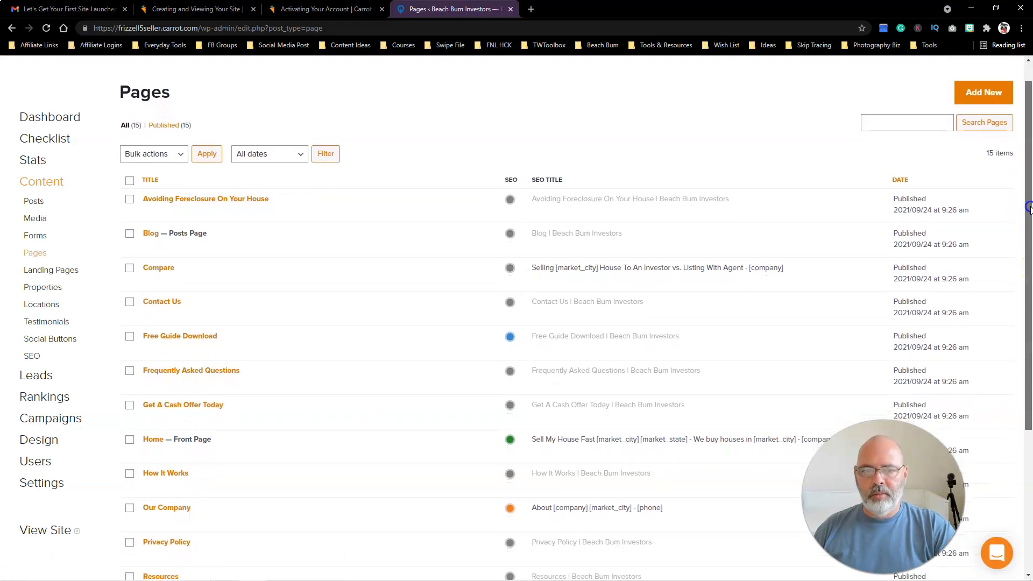
scroll("down", 3)
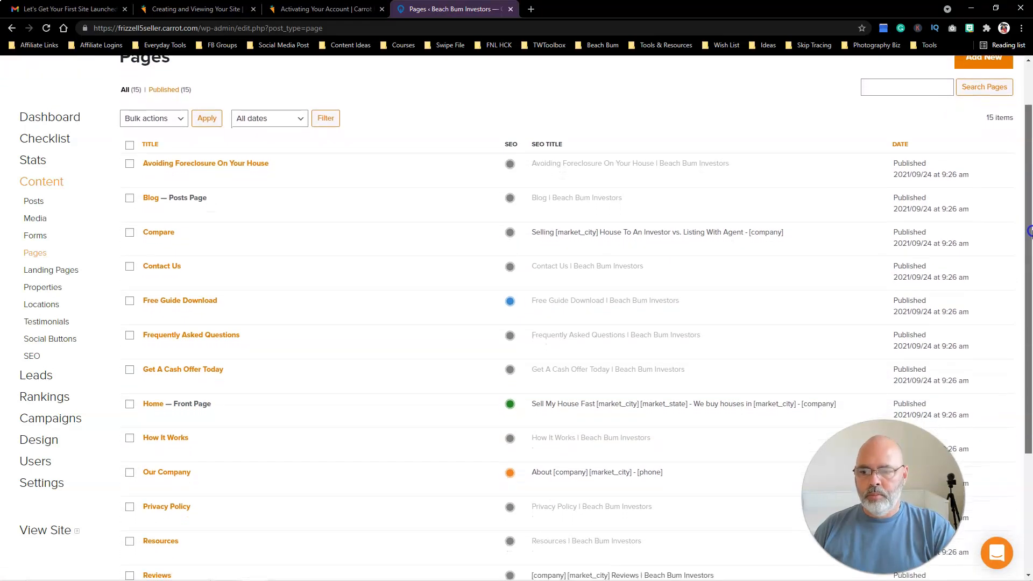
scroll("down", 3)
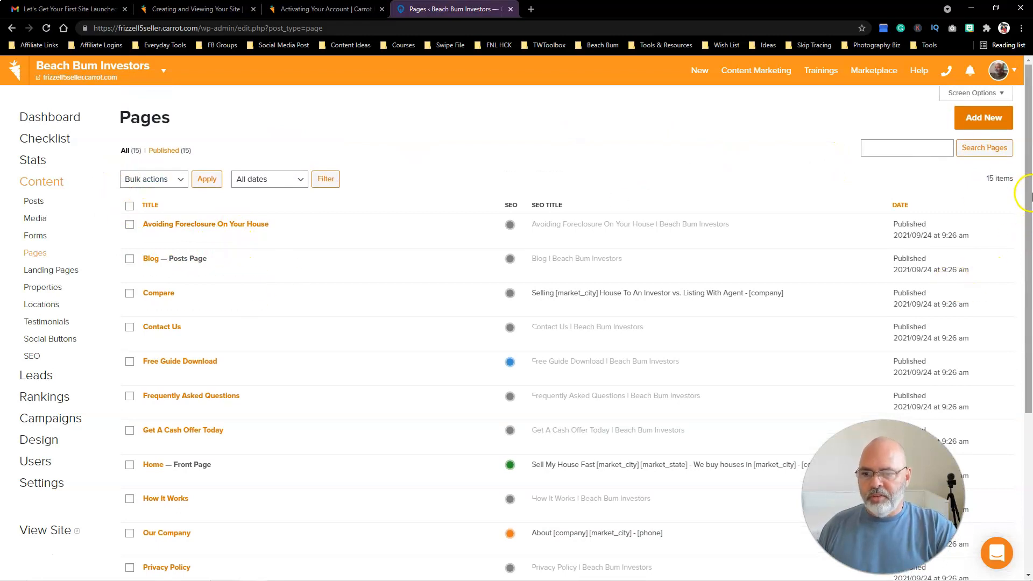
scroll("down", 3)
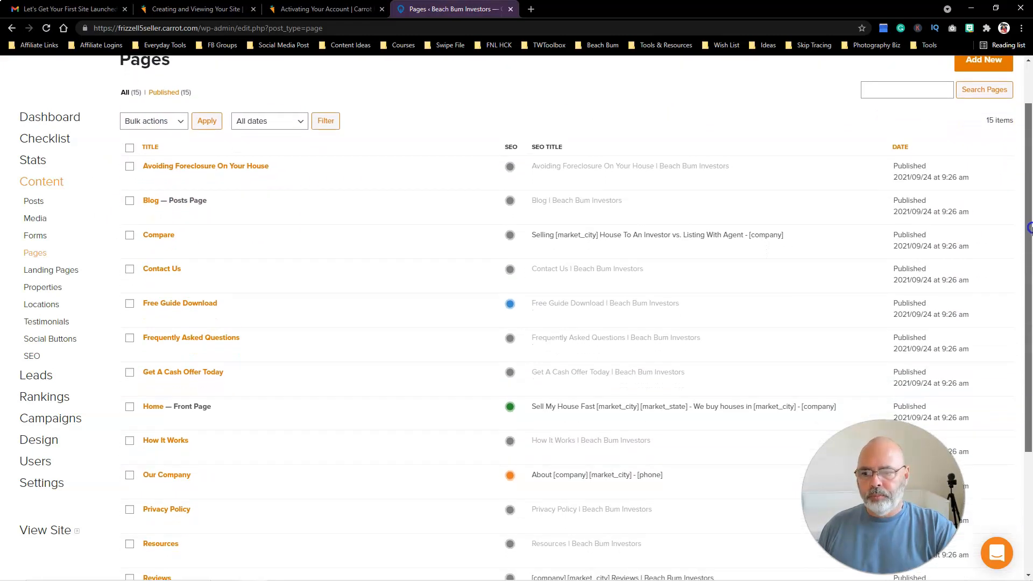
scroll("down", 3)
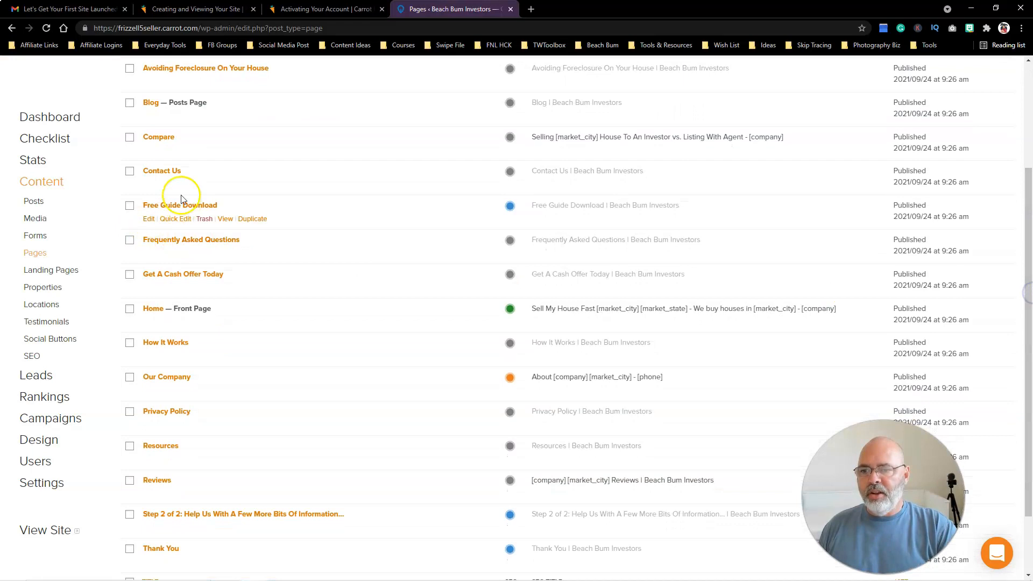
mouse_move(213, 273)
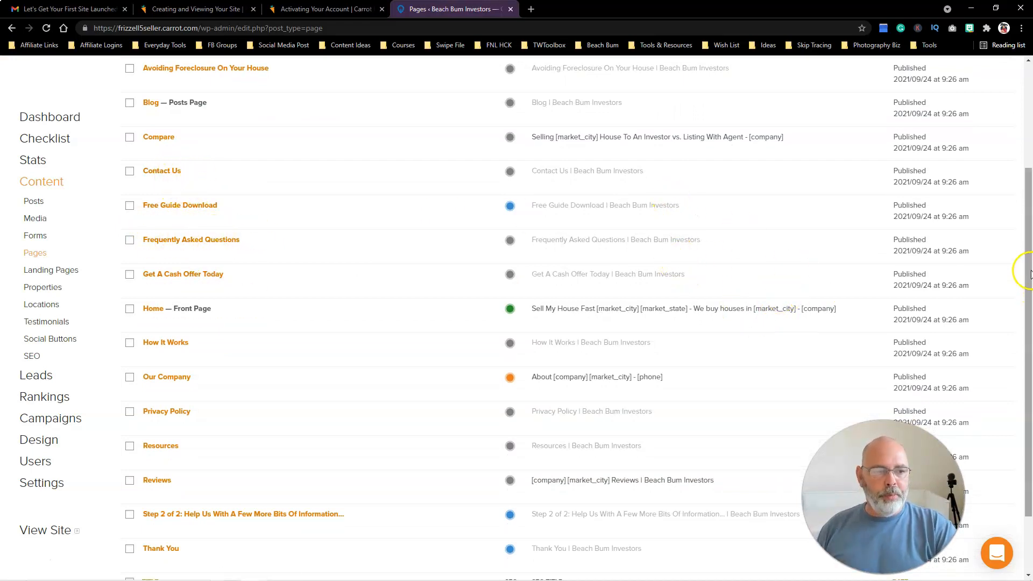
scroll("down", 3)
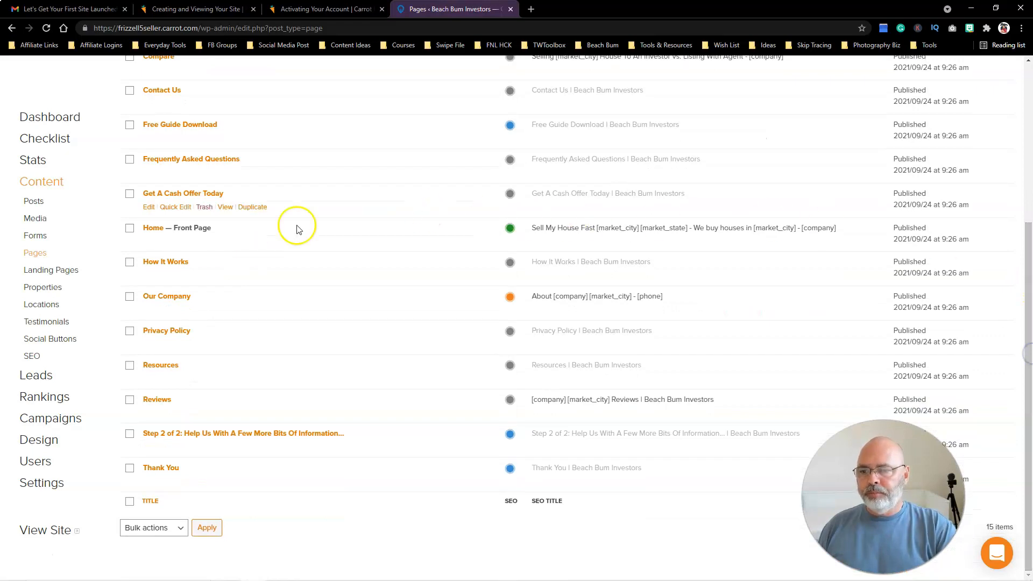
mouse_move(186, 305)
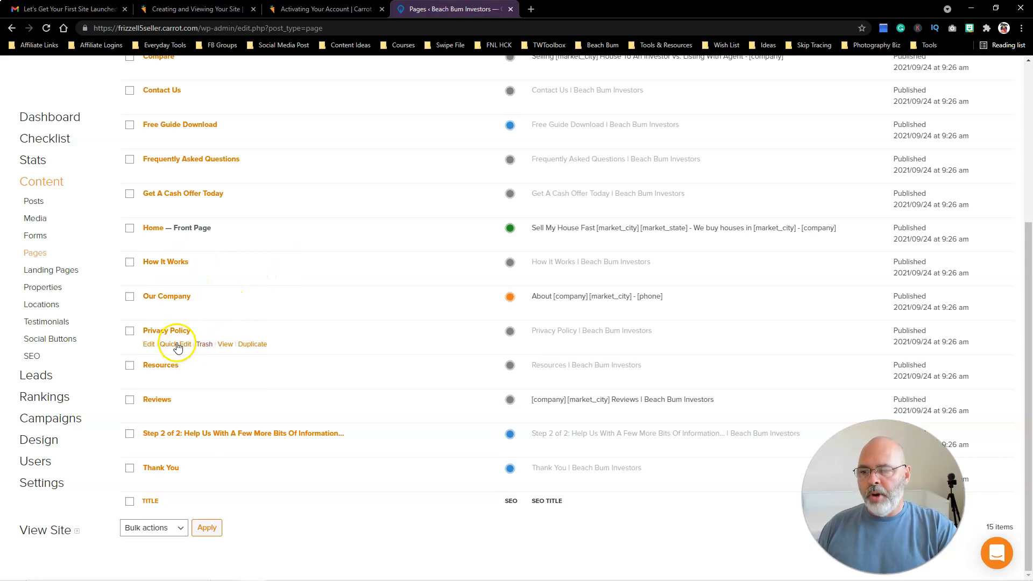
mouse_move(230, 425)
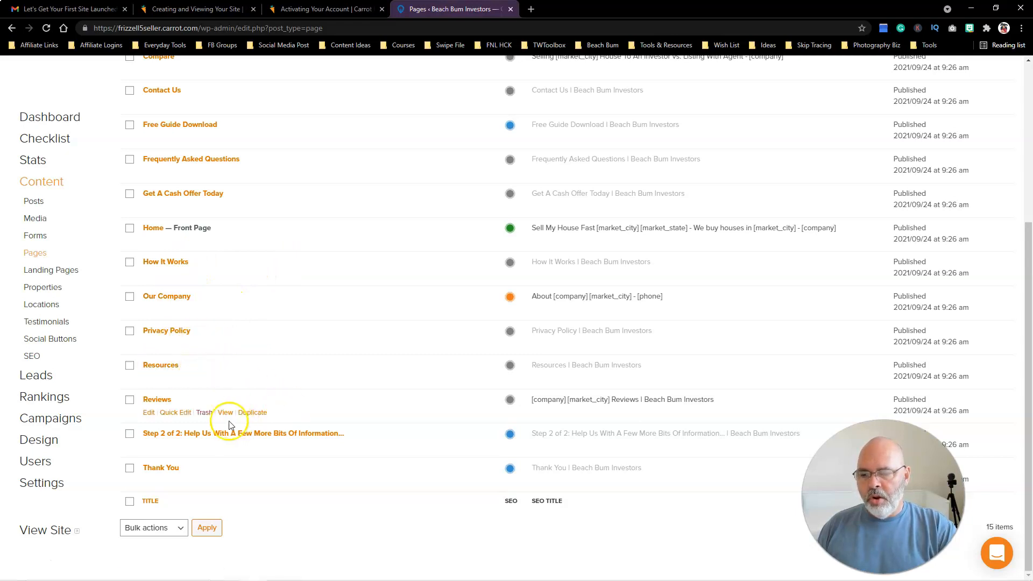
mouse_move(905, 349)
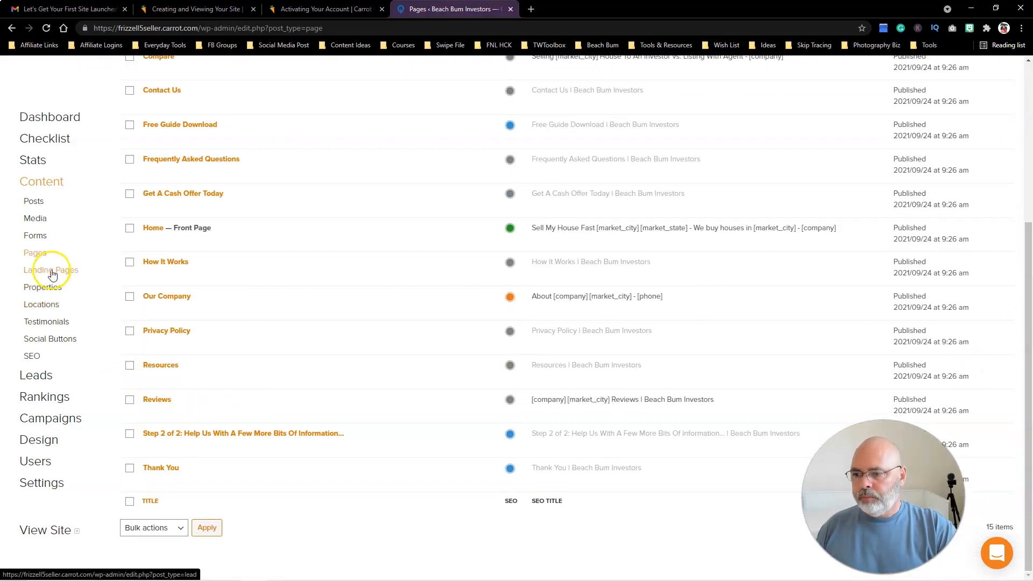
mouse_move(51, 338)
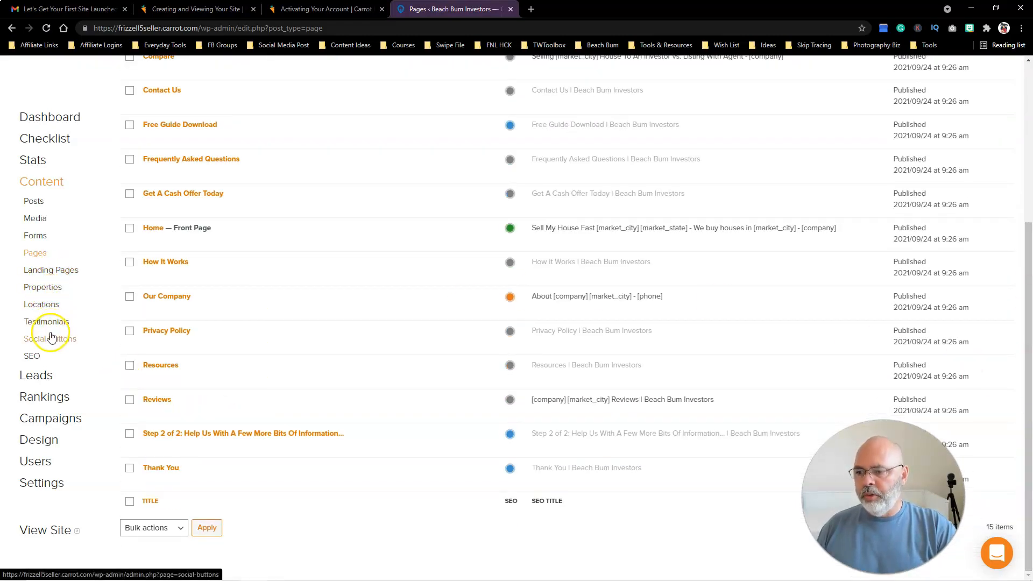
mouse_move(35, 374)
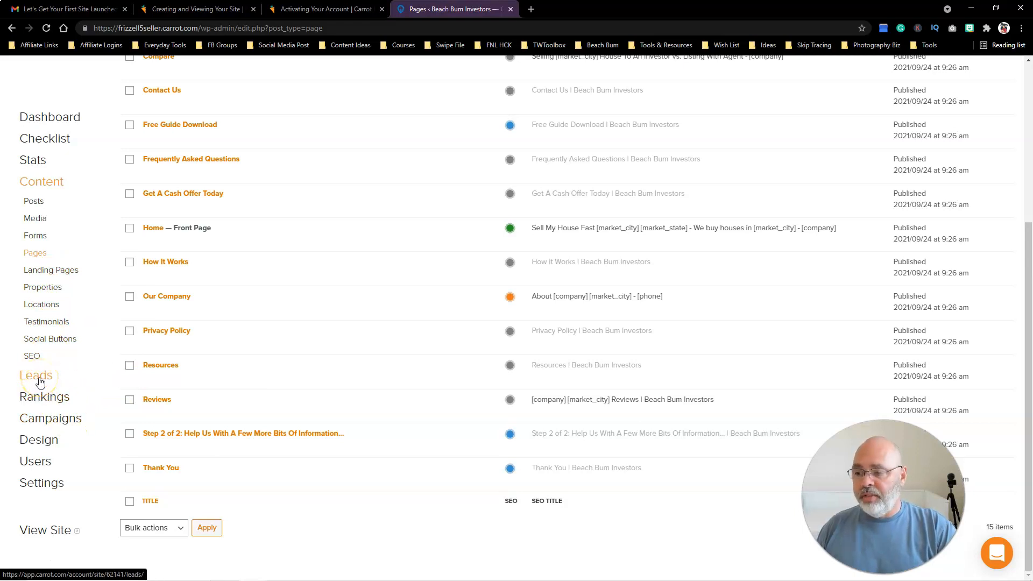
- Show the Leads page with zero open, won and dead leads for Beach Bum Investors
left_click(35, 375)
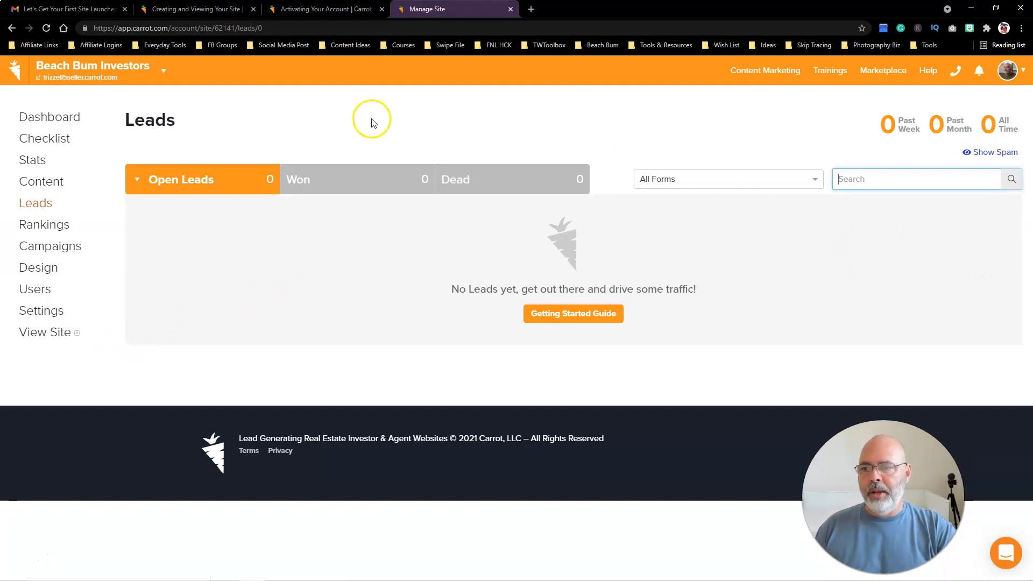
mouse_move(381, 133)
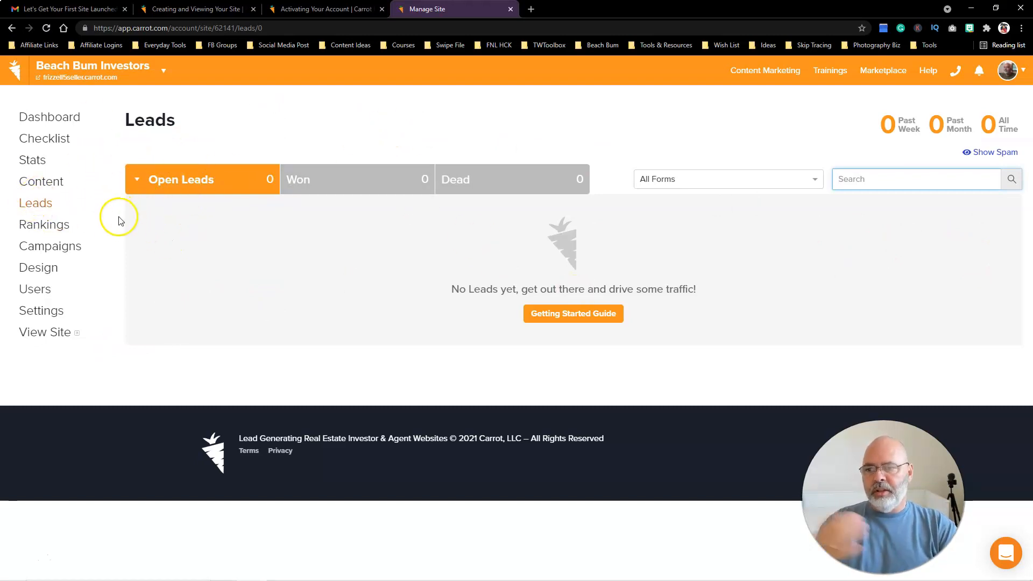
mouse_move(125, 246)
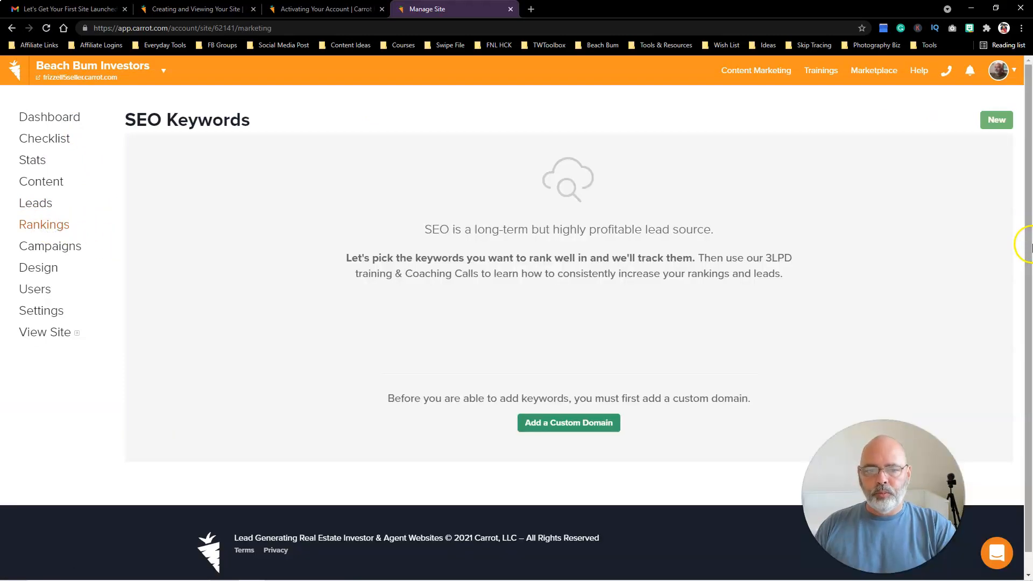
mouse_move(656, 211)
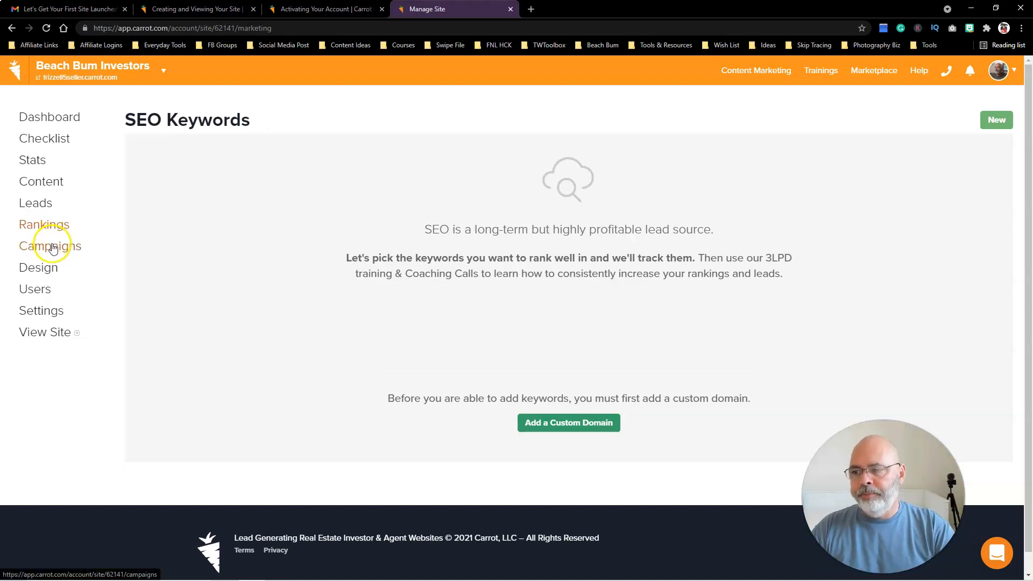
- View the Campaigns page on tracking links, then head toward the Design customizer
left_click(50, 246)
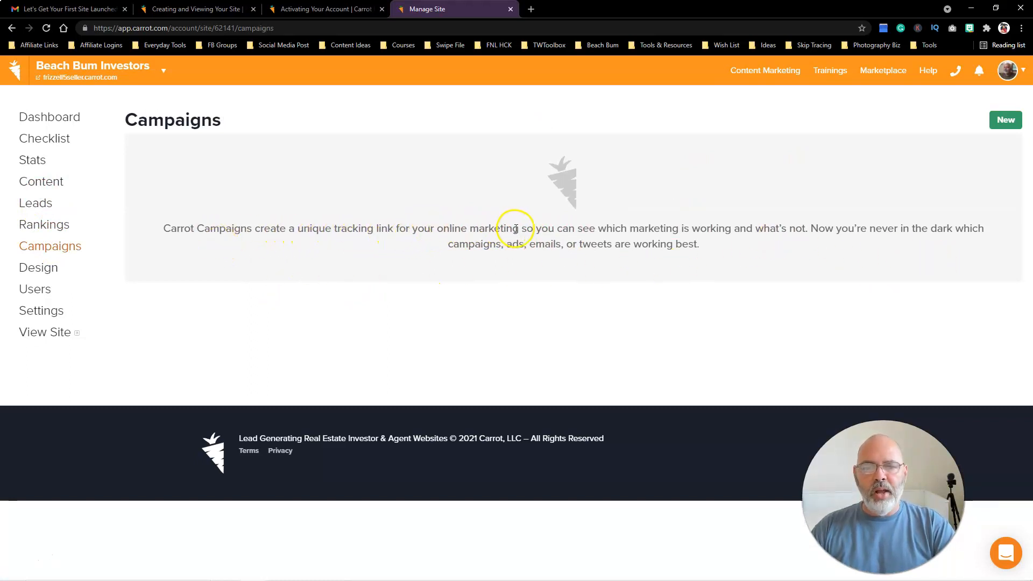
mouse_move(677, 271)
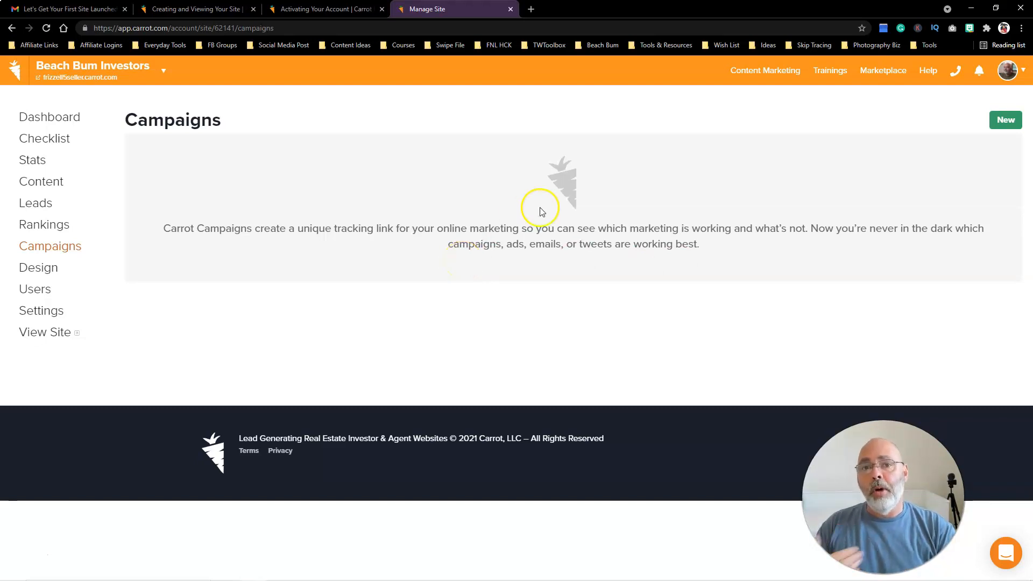
left_click(39, 268)
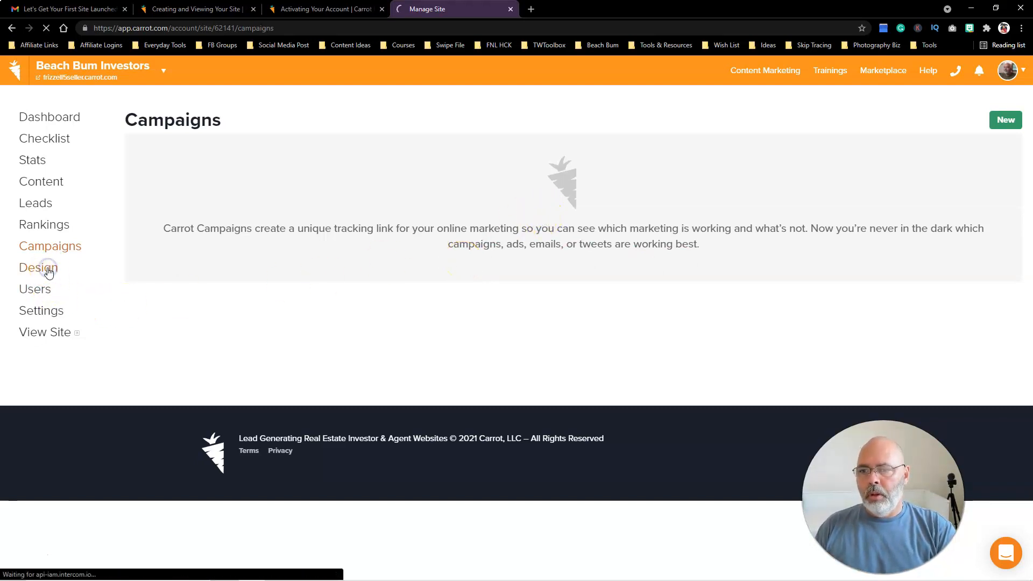
- Load the design customizer and review the Juniper homepage preview top to bottom
left_click(39, 268)
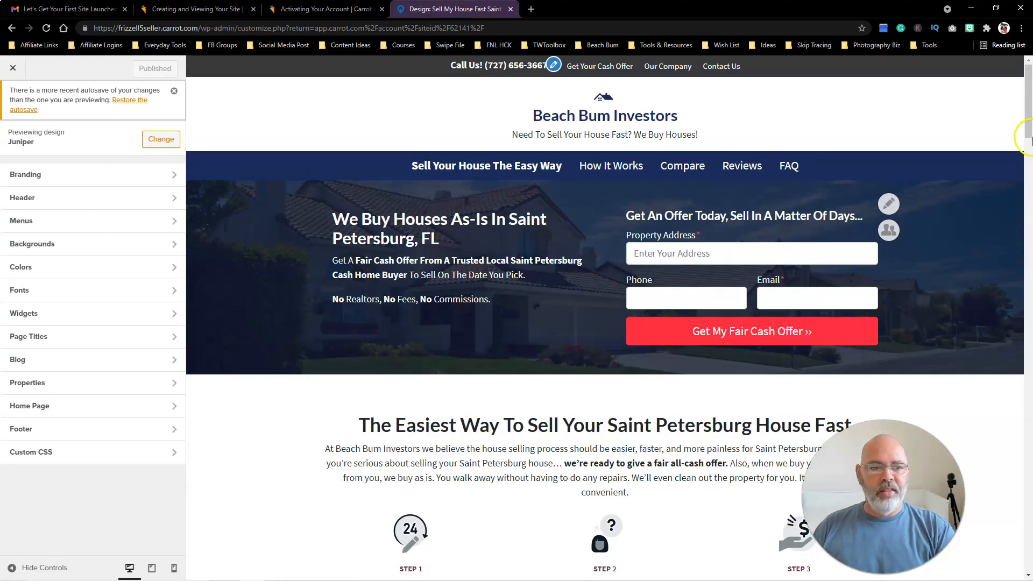
scroll("down", 3)
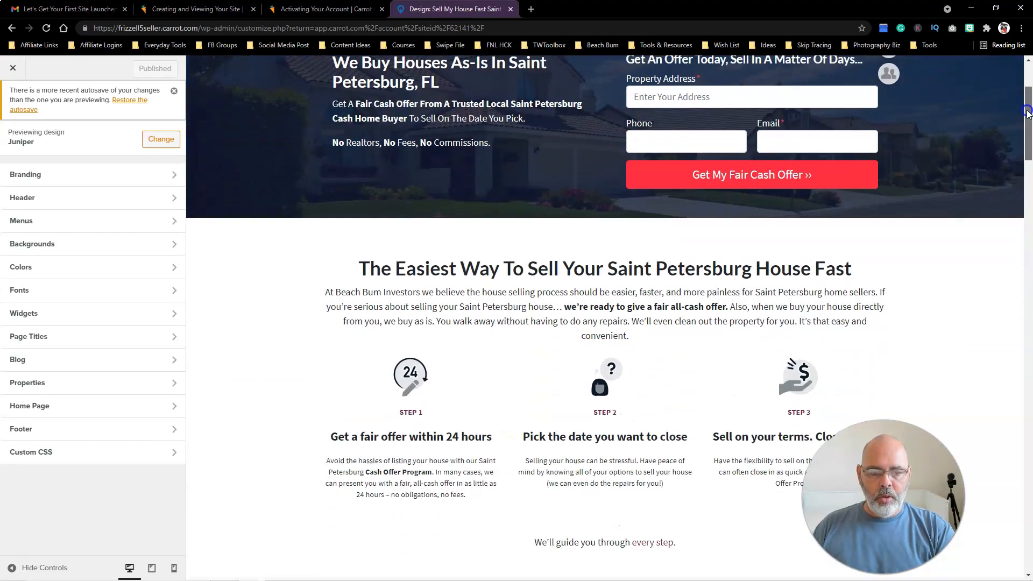
scroll("down", 3)
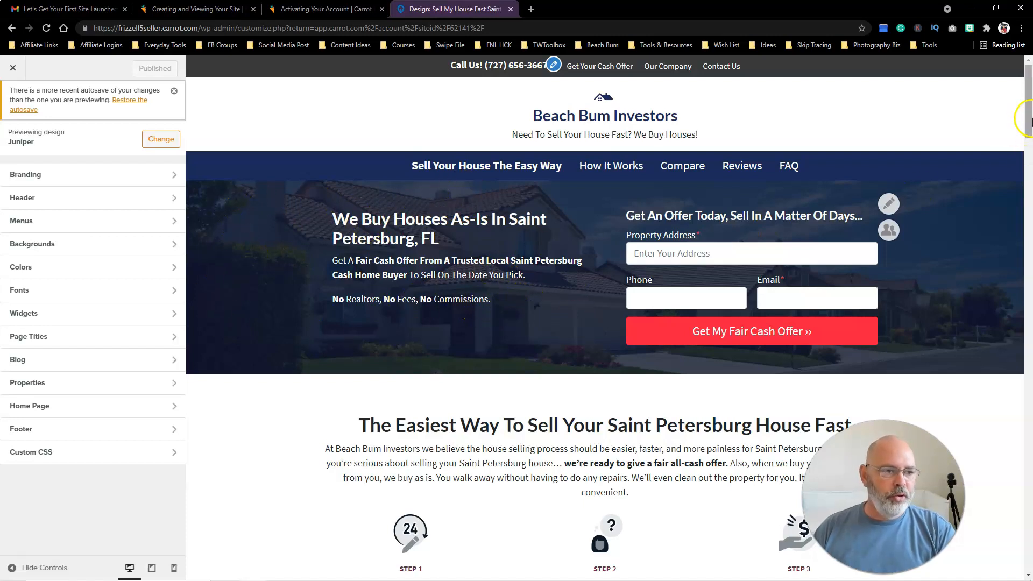
scroll("down", 3)
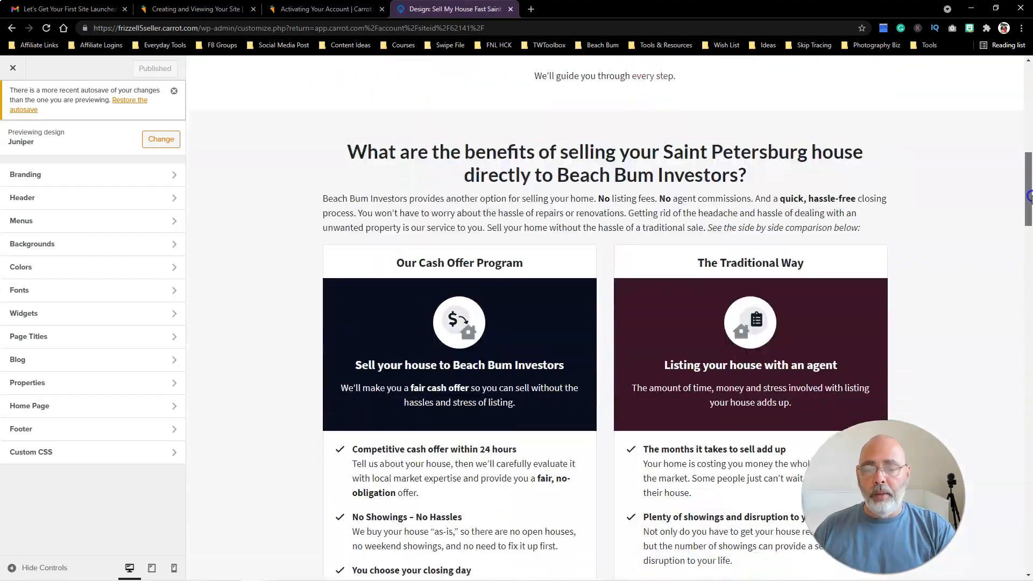
scroll("down", 3)
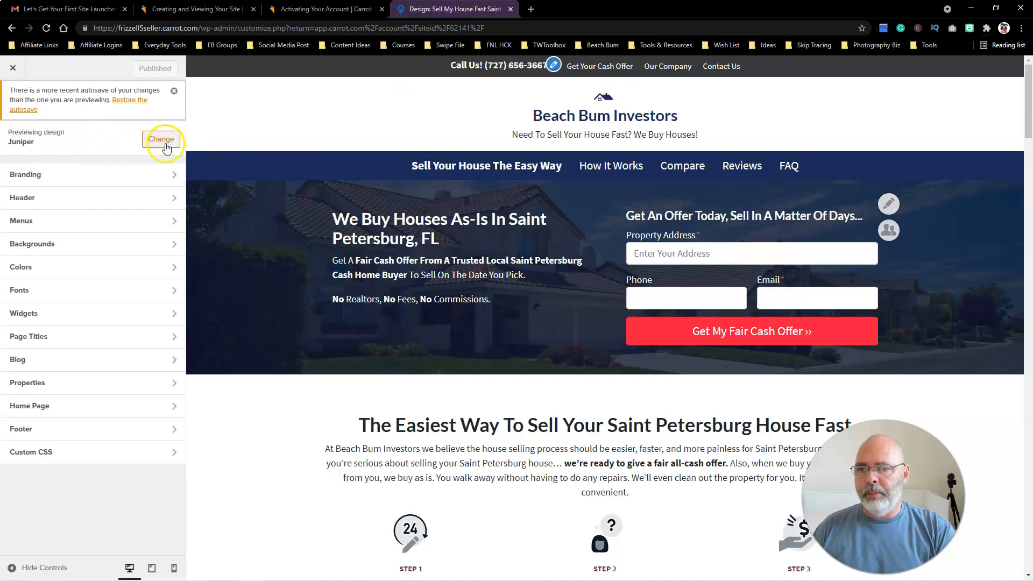
- Browse the available designs — premium Aspen and Hemlock, basic Cedar and Douglas, current Juniper
left_click(161, 140)
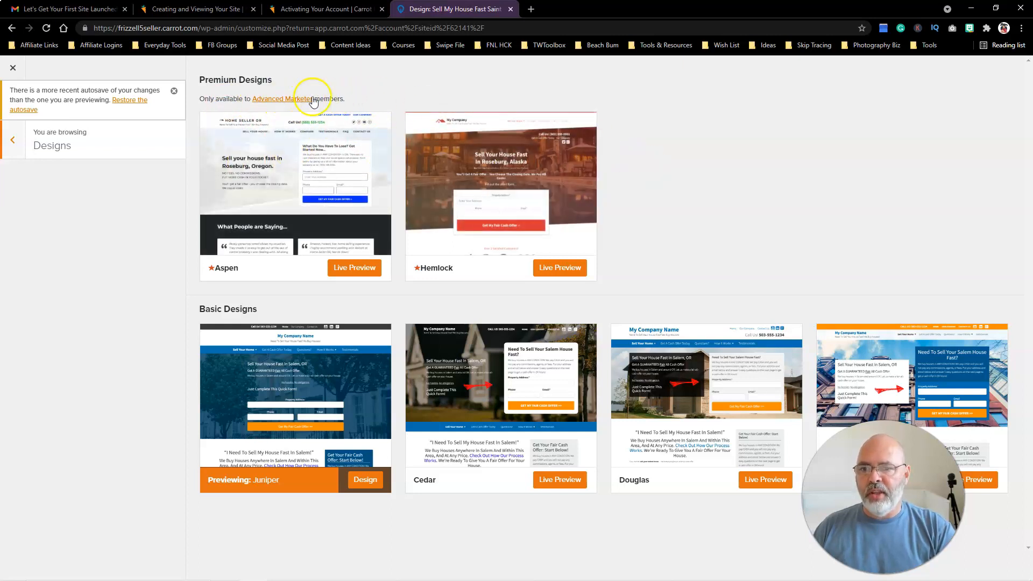
mouse_move(764, 163)
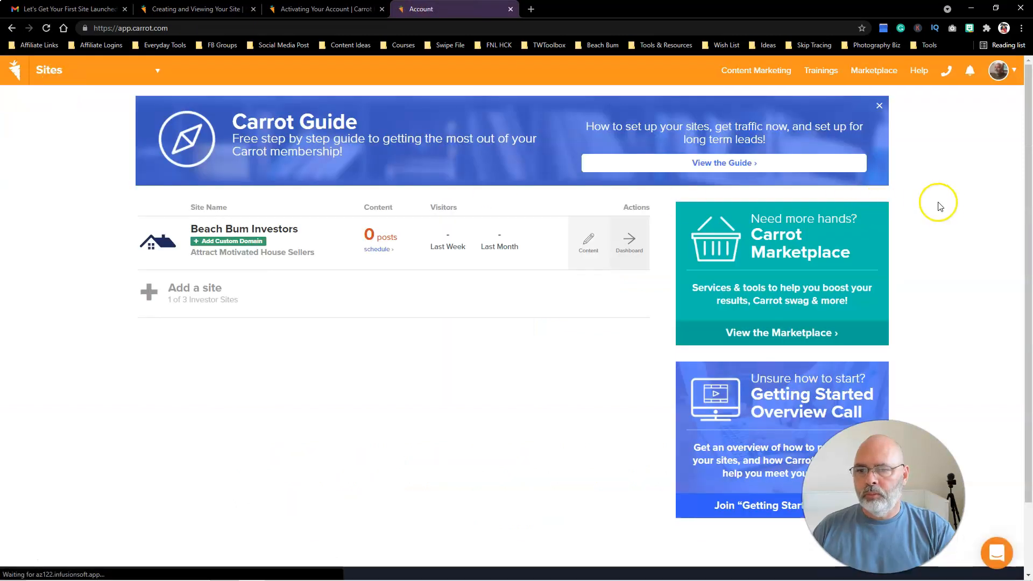
- Go to the Beach Bum Investors dashboard and its Users page, listing David as sole owner
left_click(629, 239)
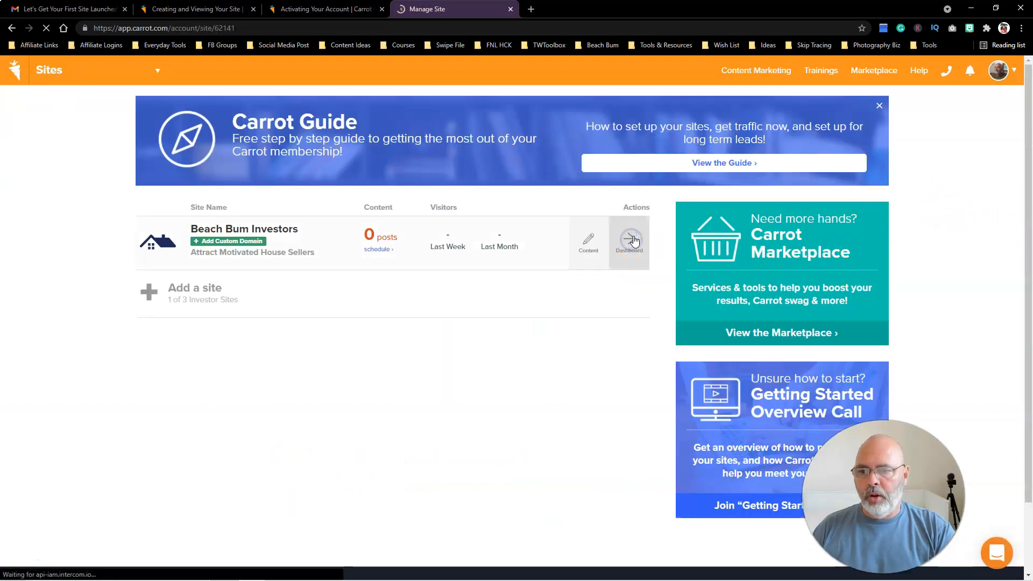
left_click(630, 239)
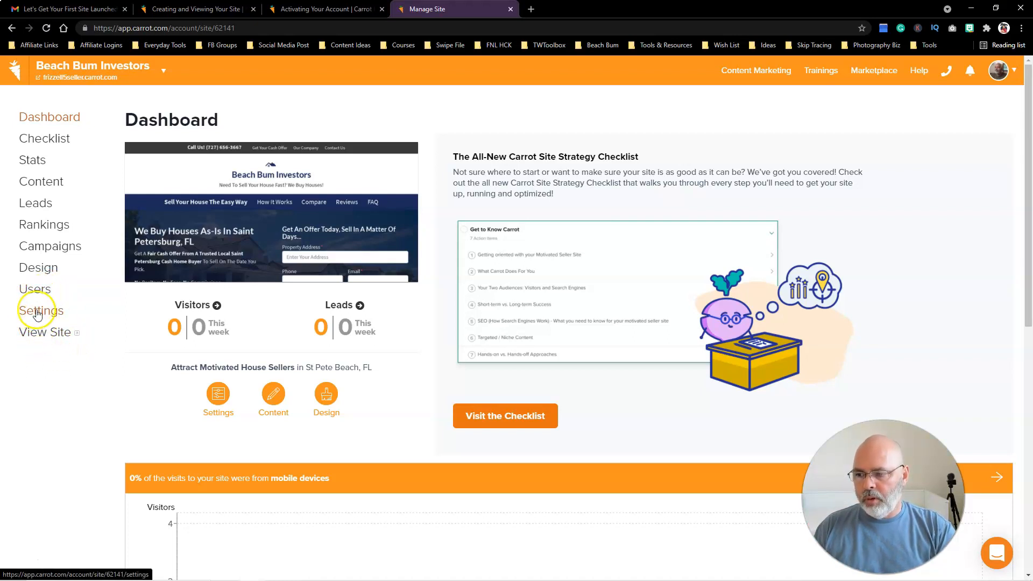
left_click(34, 288)
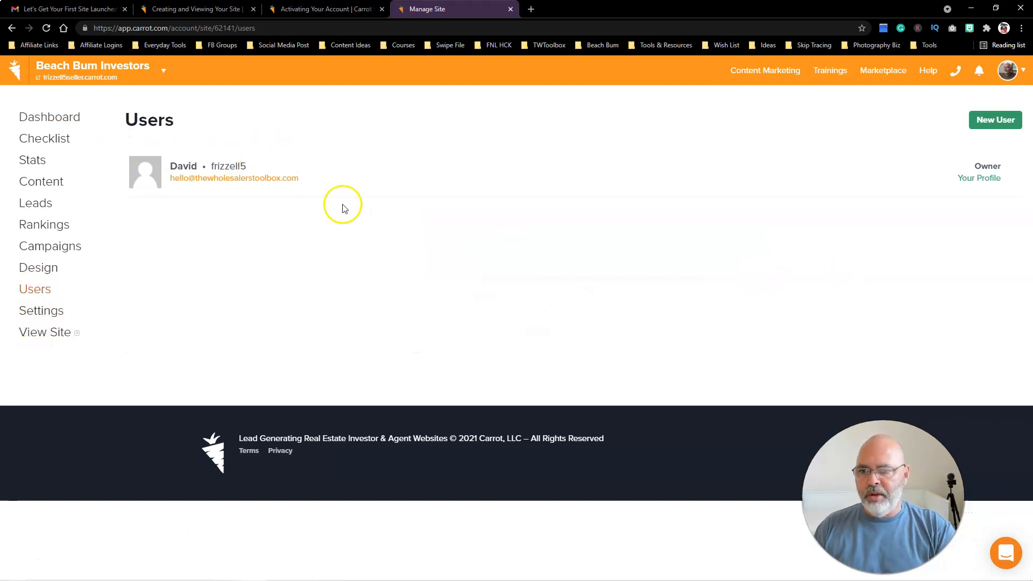
- Review the general settings — footer disclaimer and admin email — then the empty Social profile links
left_click(41, 310)
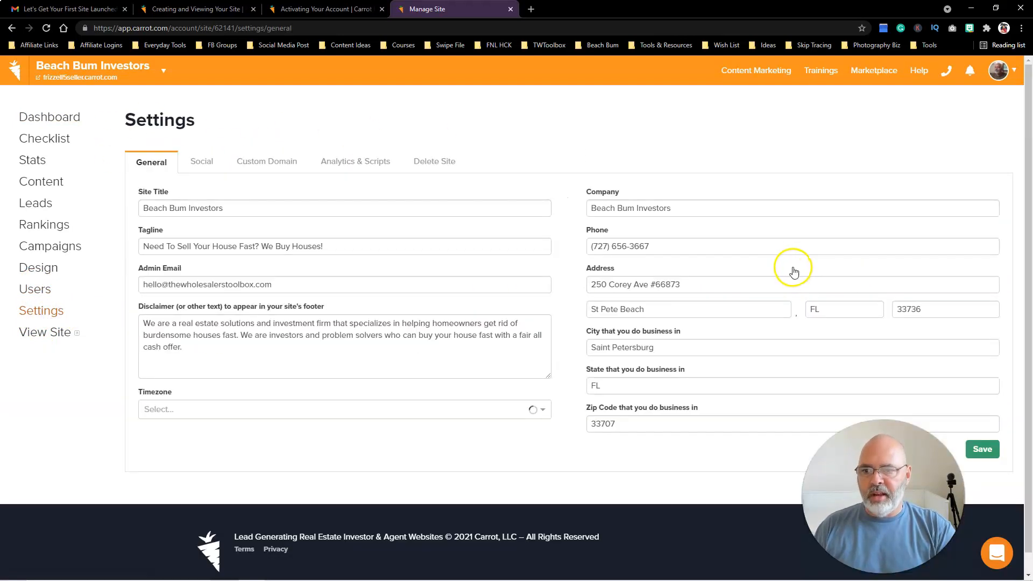
left_click(344, 409)
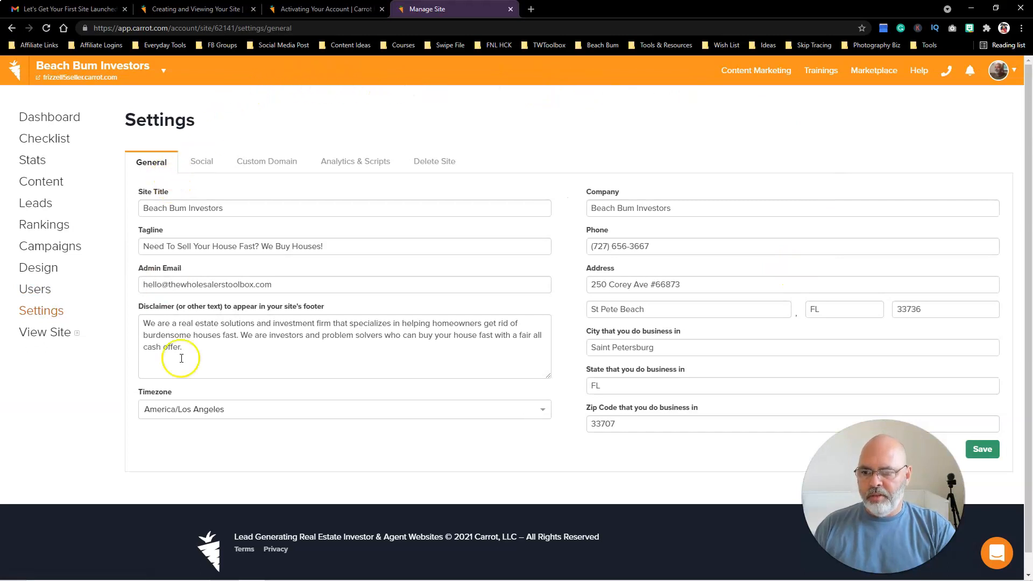
mouse_move(428, 406)
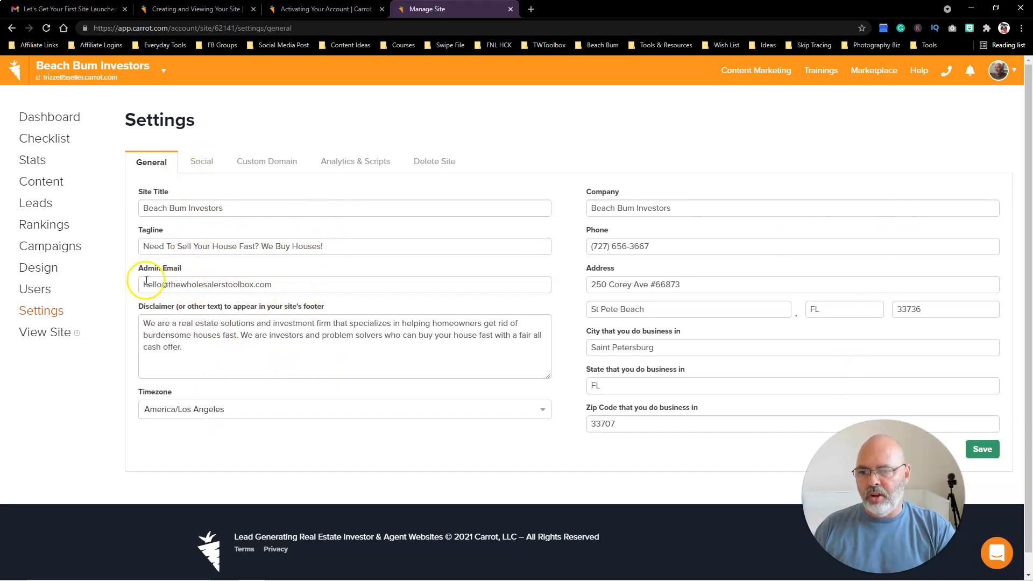
left_click(201, 161)
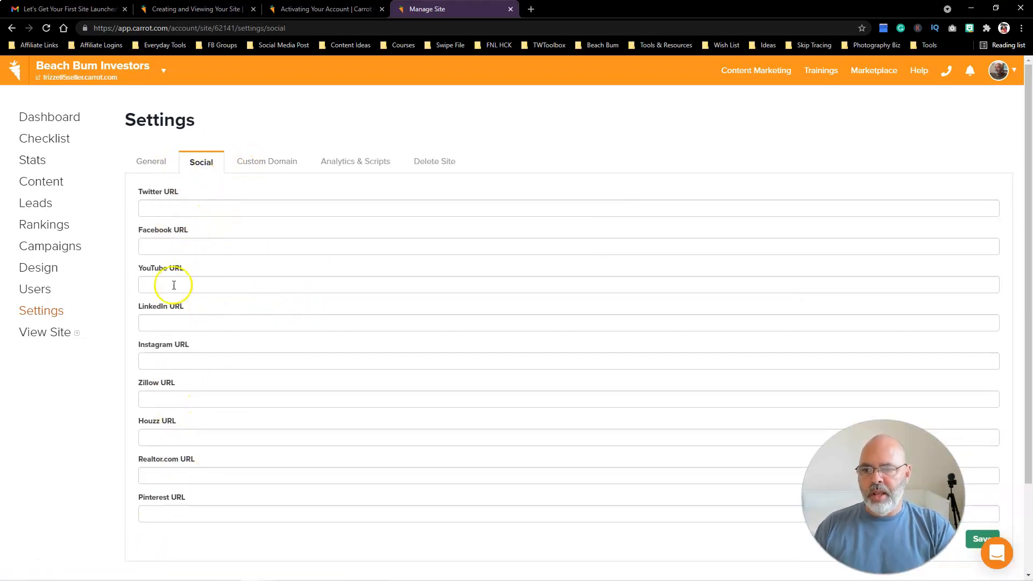
- Review Custom Domain, Analytics & Scripts and Delete Site settings, ending back on General
left_click(267, 162)
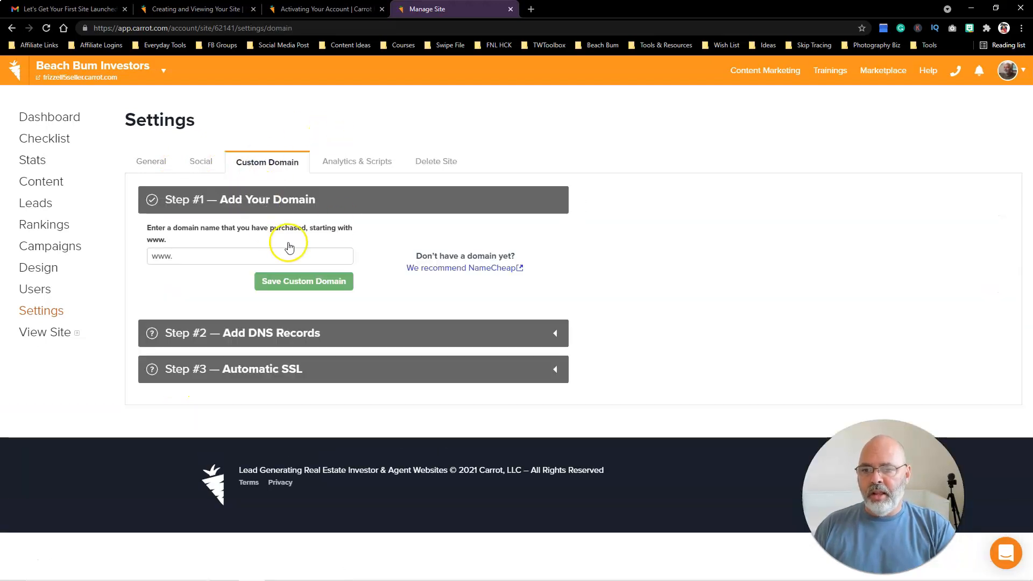
mouse_move(405, 329)
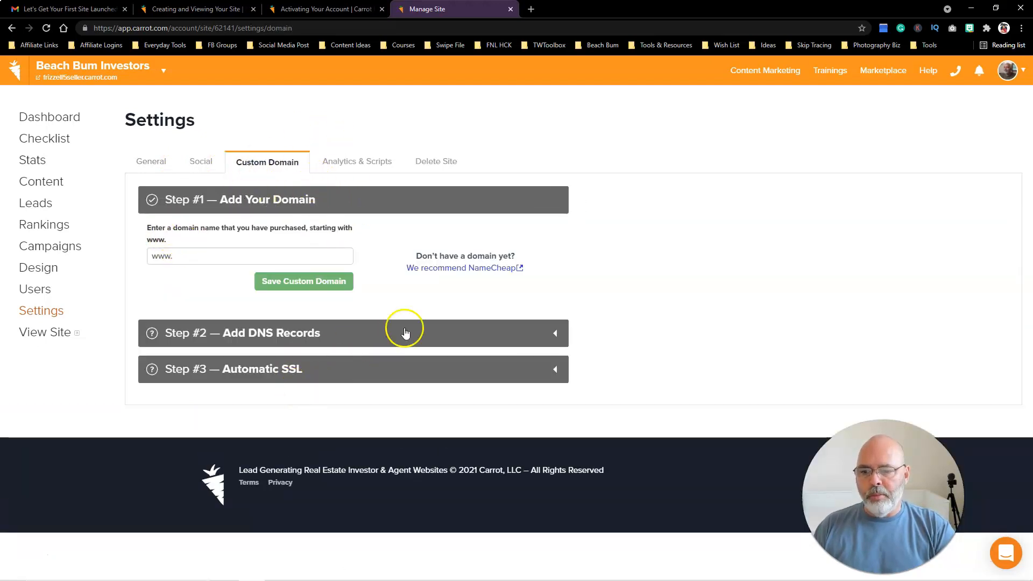
mouse_move(709, 270)
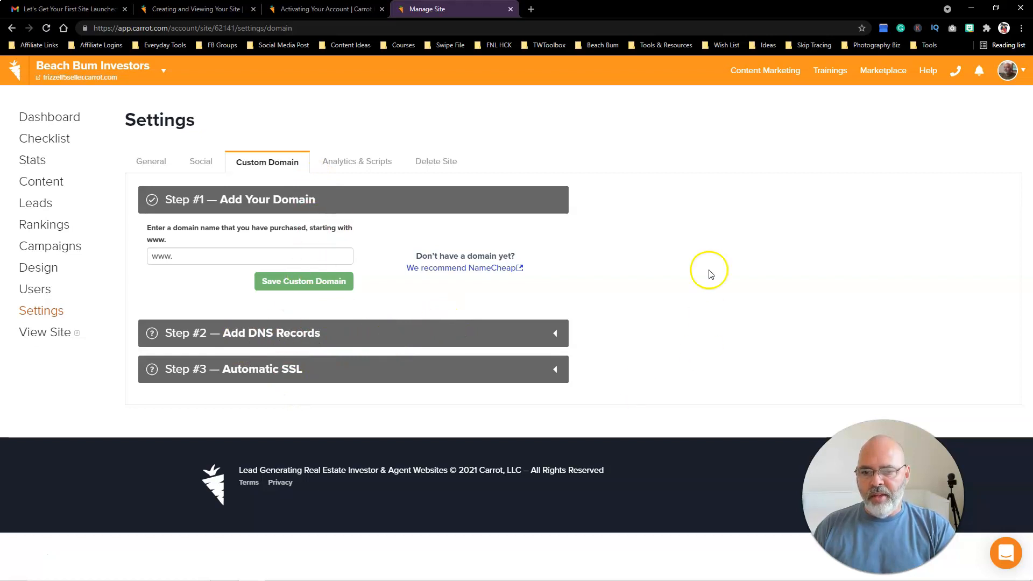
mouse_move(700, 316)
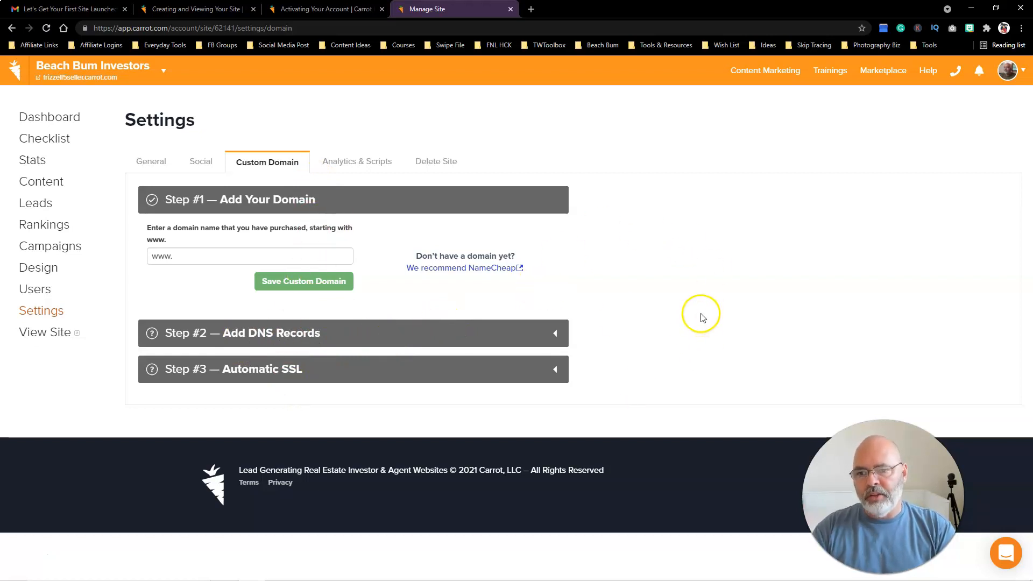
mouse_move(514, 296)
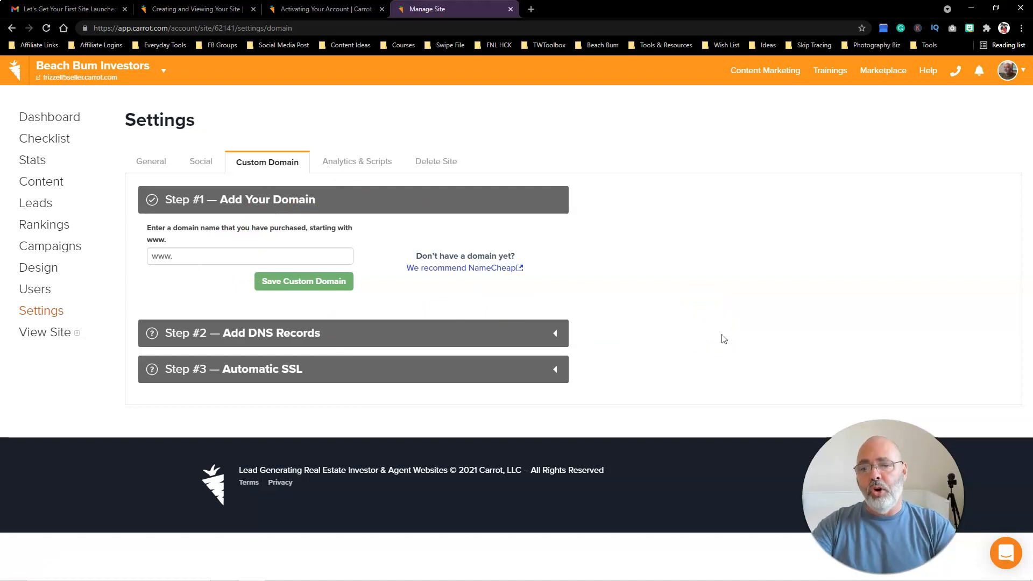
mouse_move(384, 177)
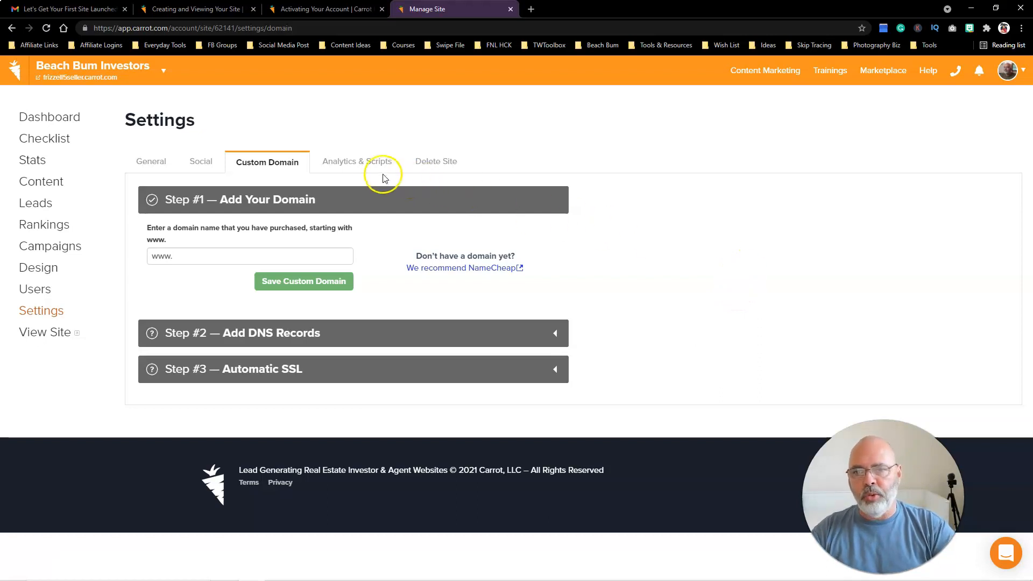
left_click(356, 161)
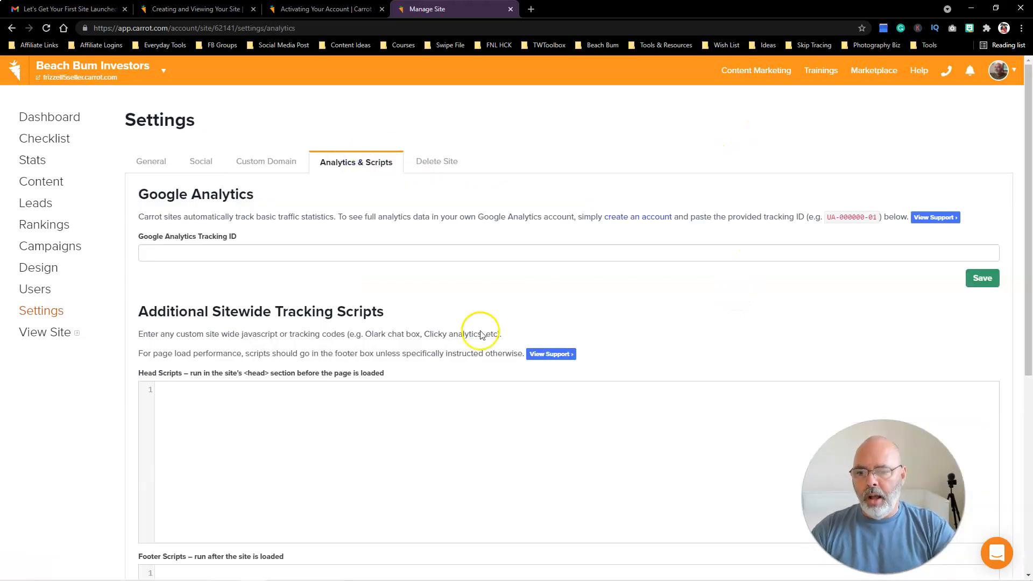
scroll("down", 3)
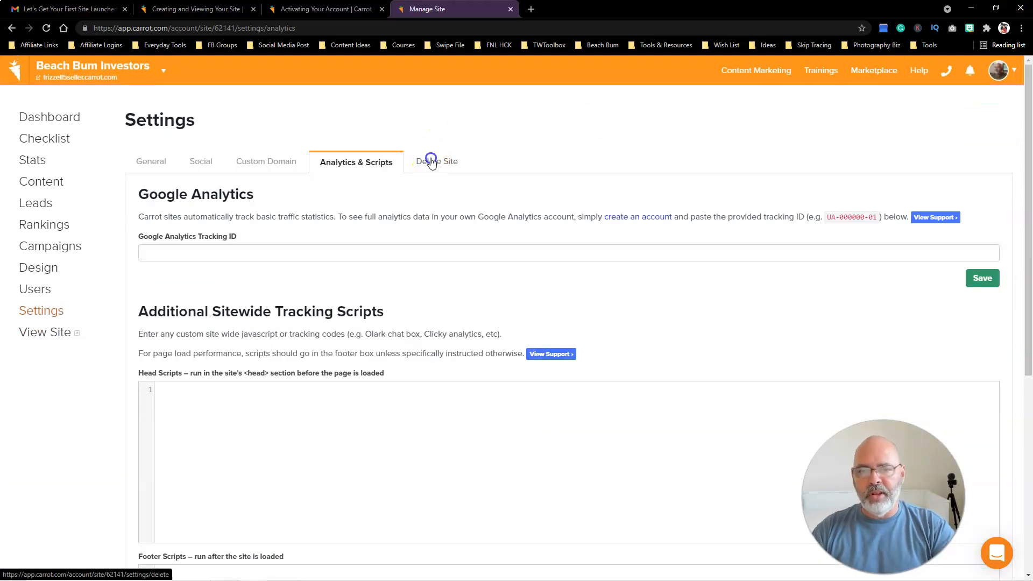
left_click(436, 162)
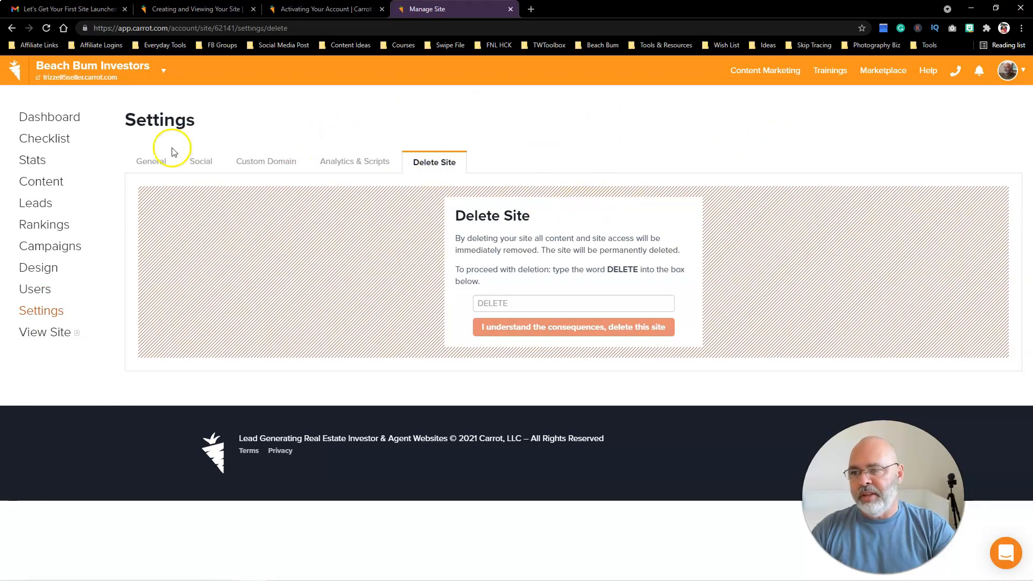
left_click(151, 162)
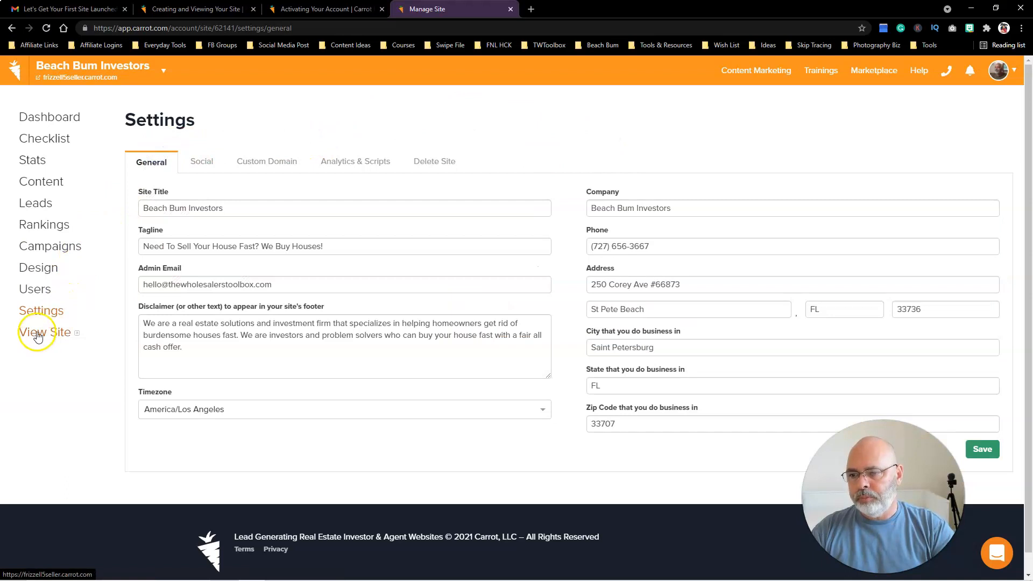
- View the live Beach Bum Investors homepage with its cash-offer form and selling steps
left_click(43, 332)
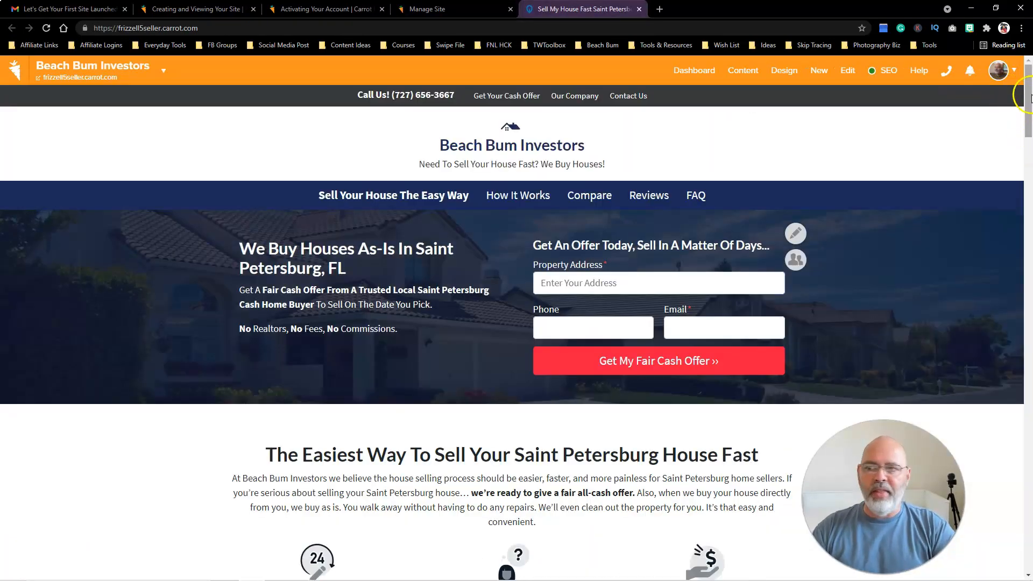
scroll("down", 3)
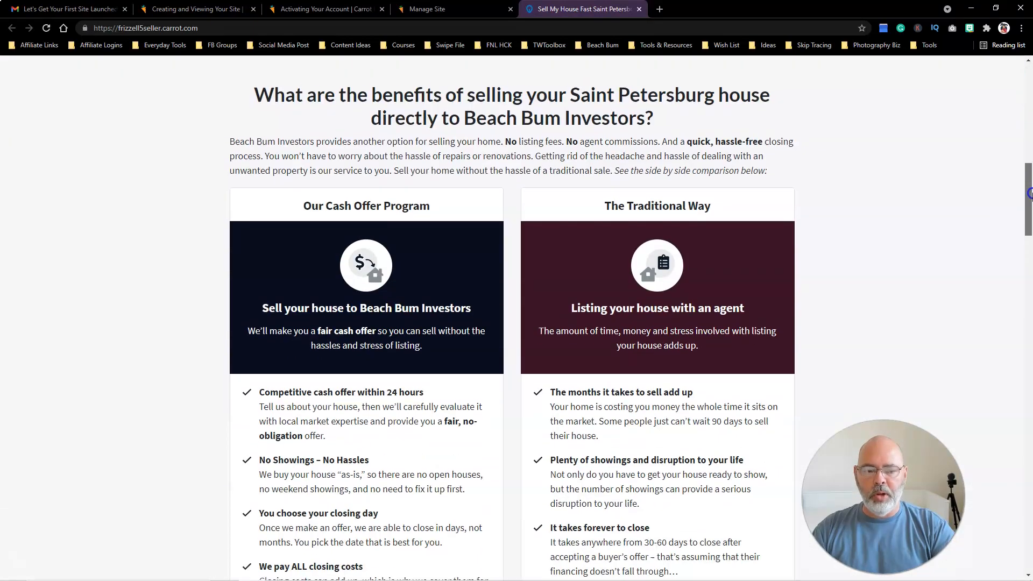
scroll("down", 3)
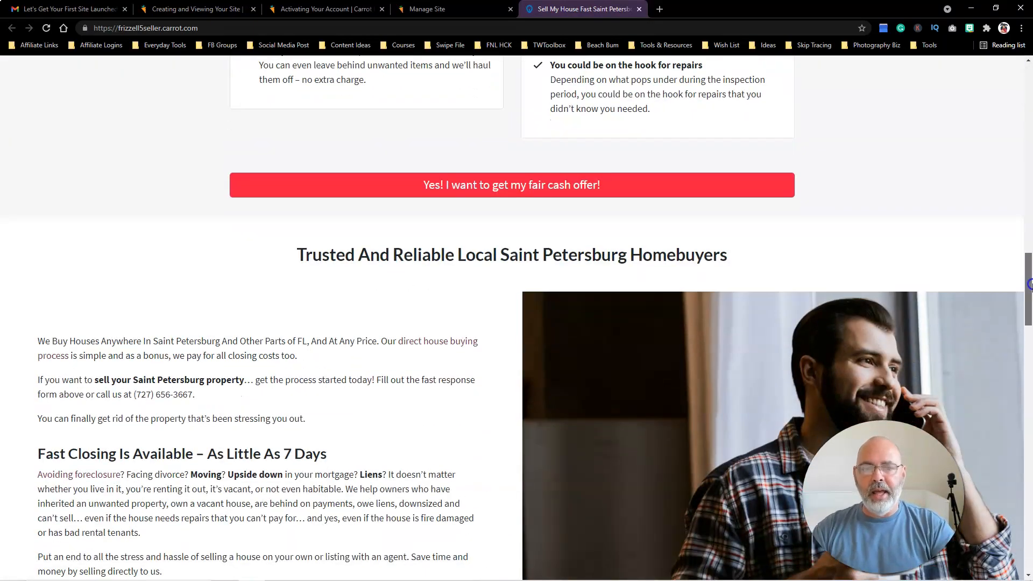
scroll("down", 3)
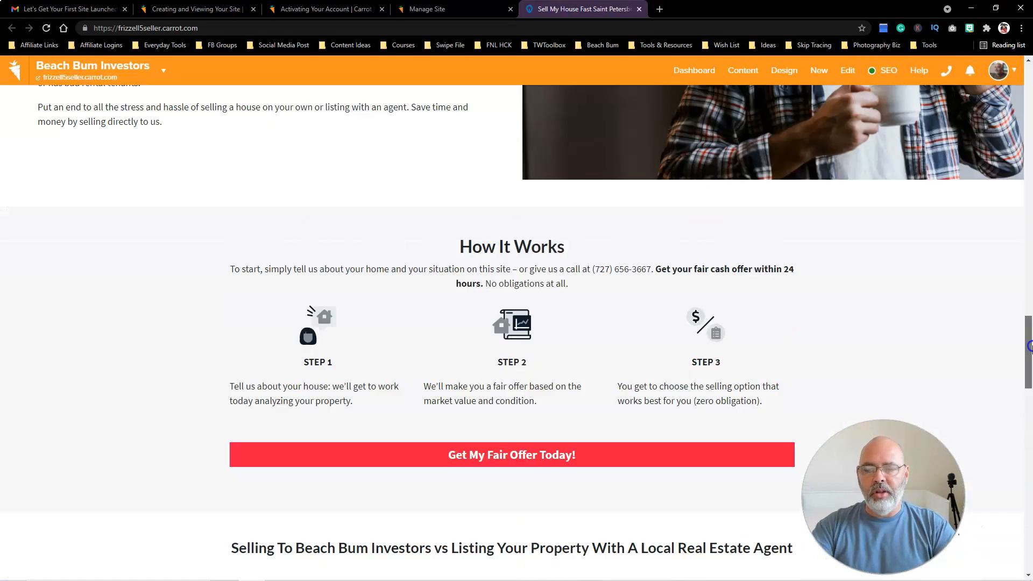
scroll("up", 3)
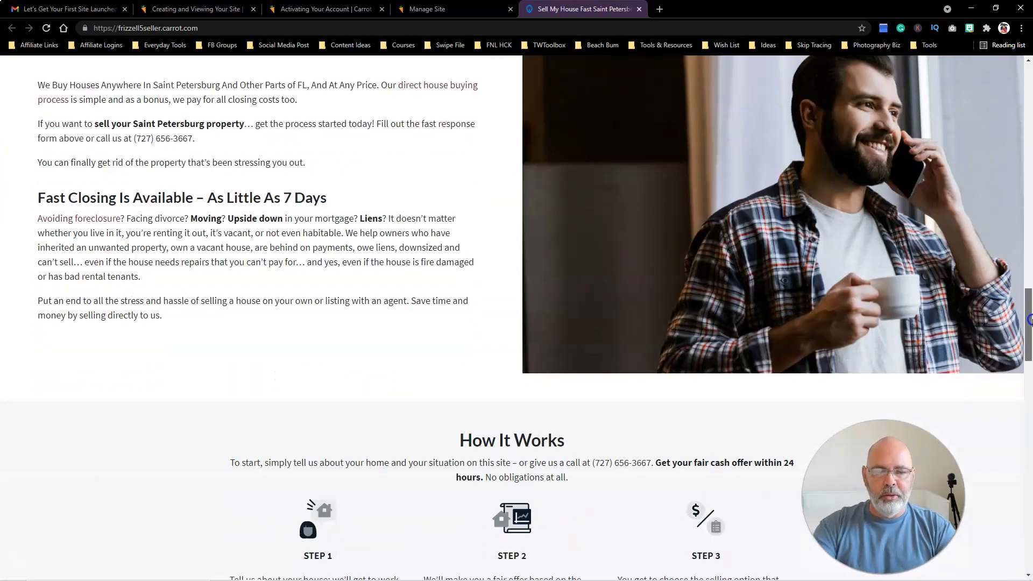
scroll("down", 3)
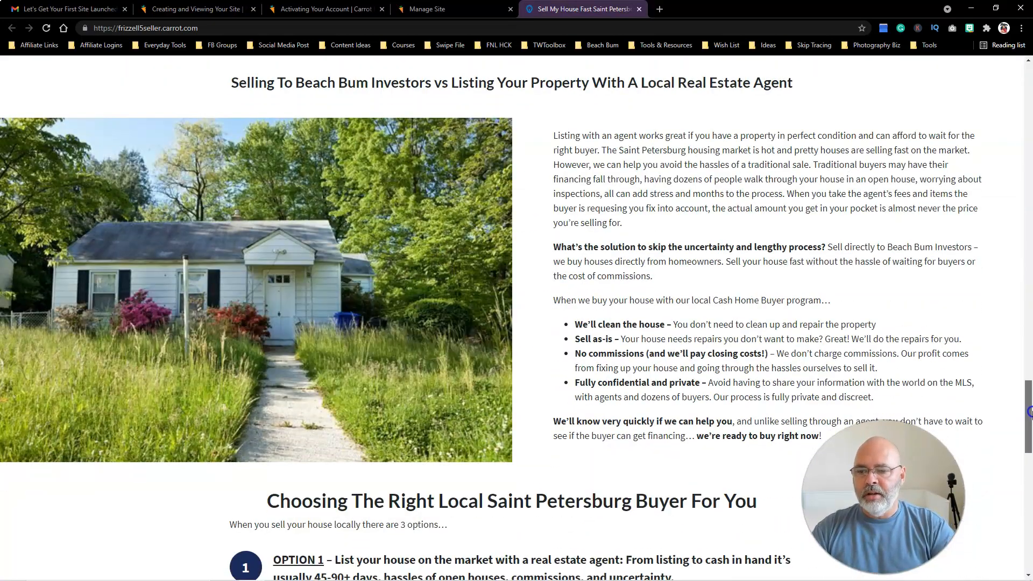
scroll("down", 3)
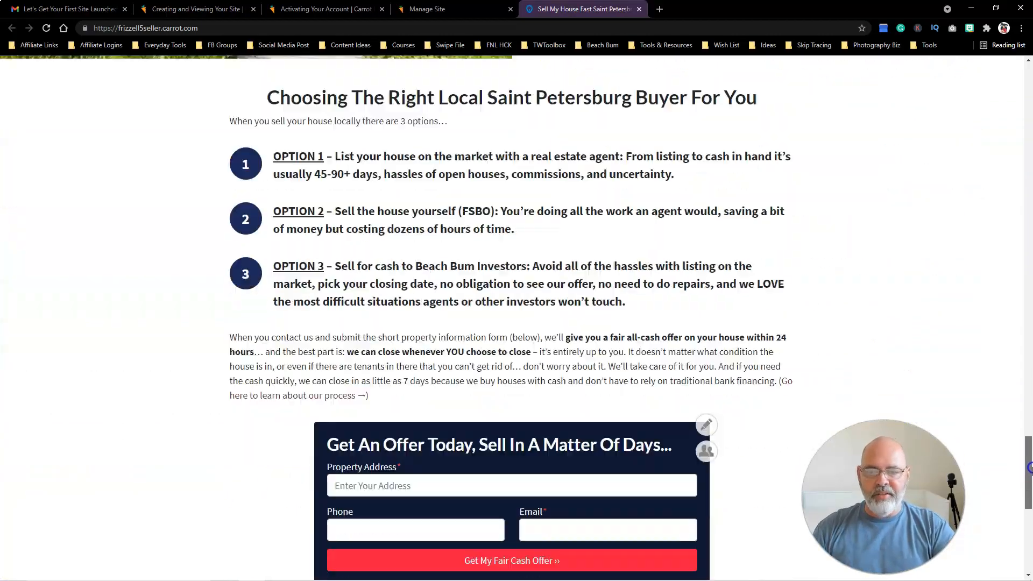
scroll("down", 3)
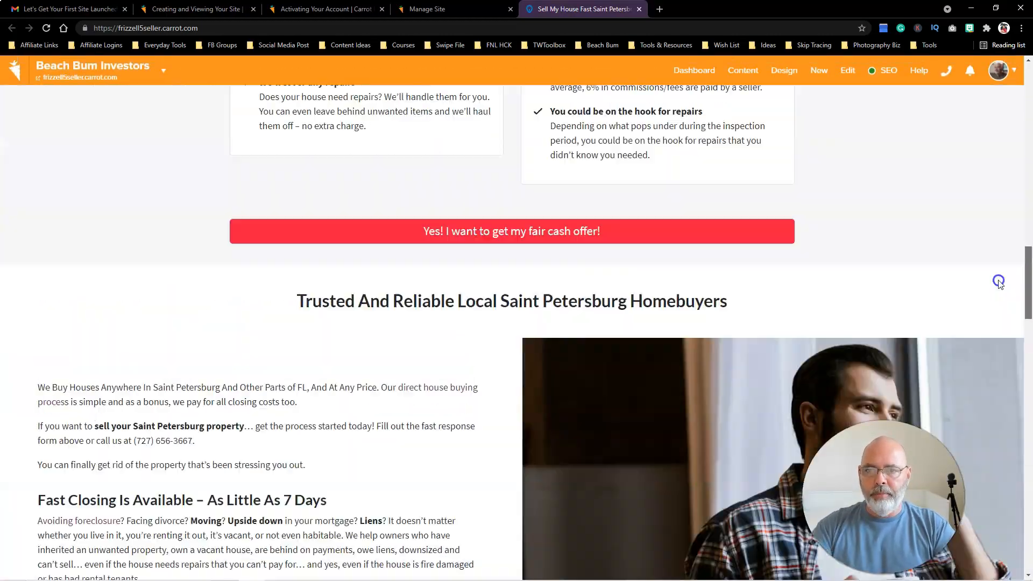
scroll("down", 3)
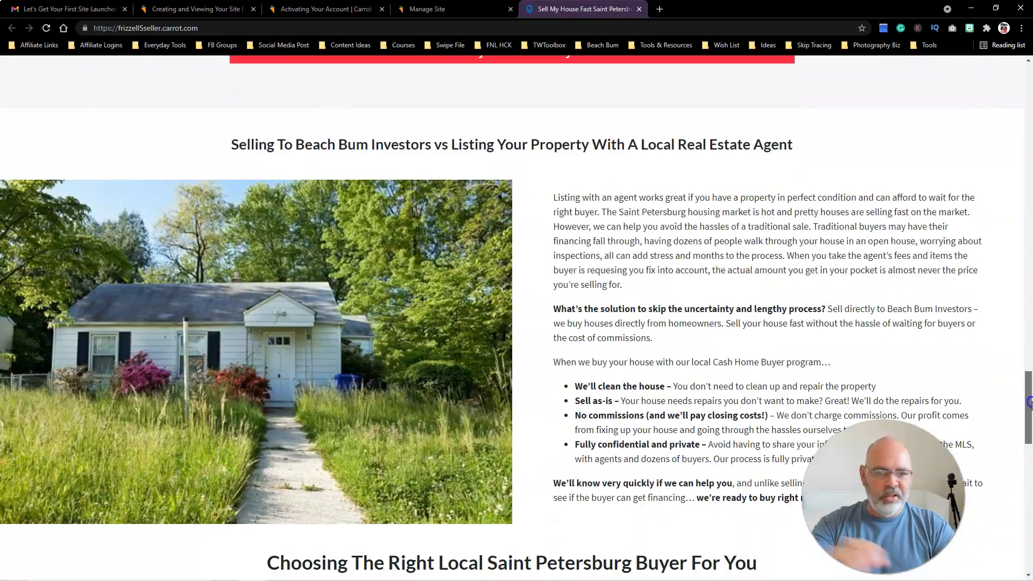
scroll("down", 3)
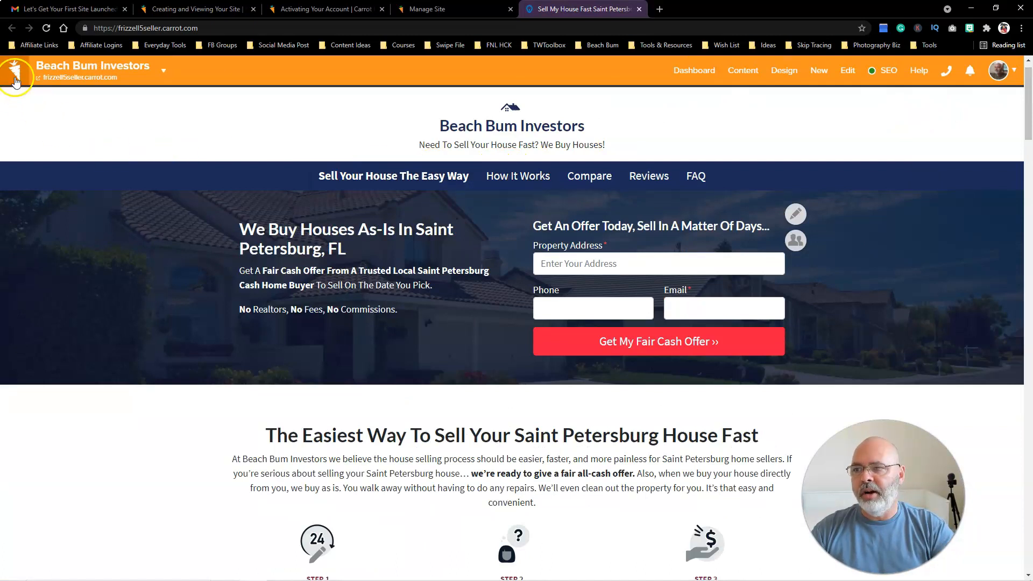
mouse_move(893, 191)
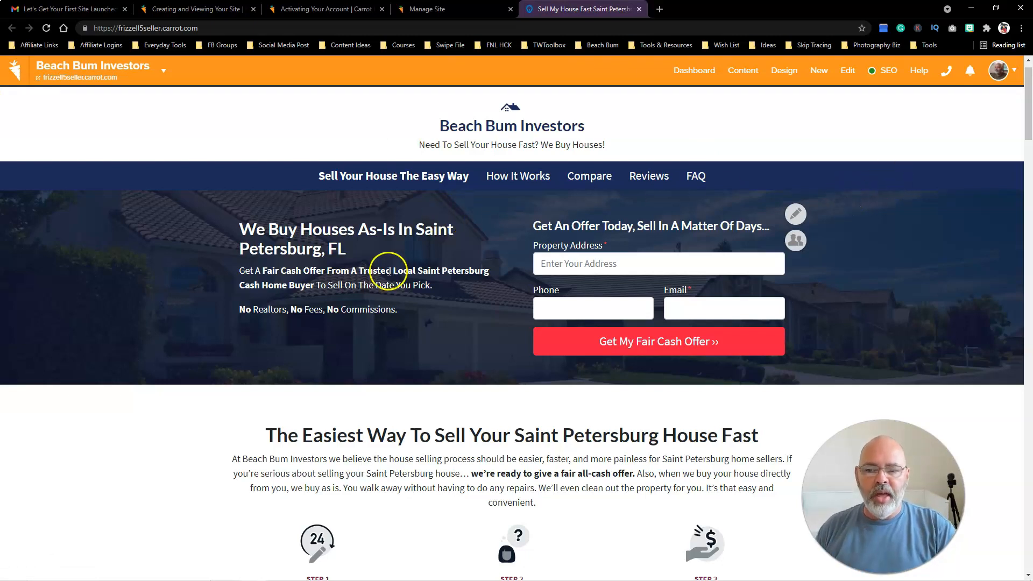
scroll("down", 3)
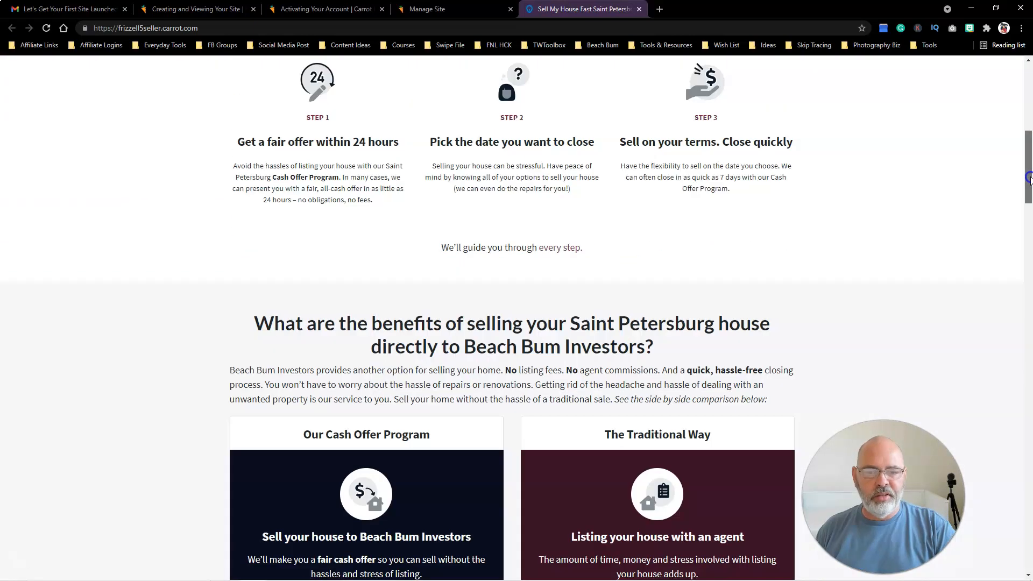
scroll("down", 3)
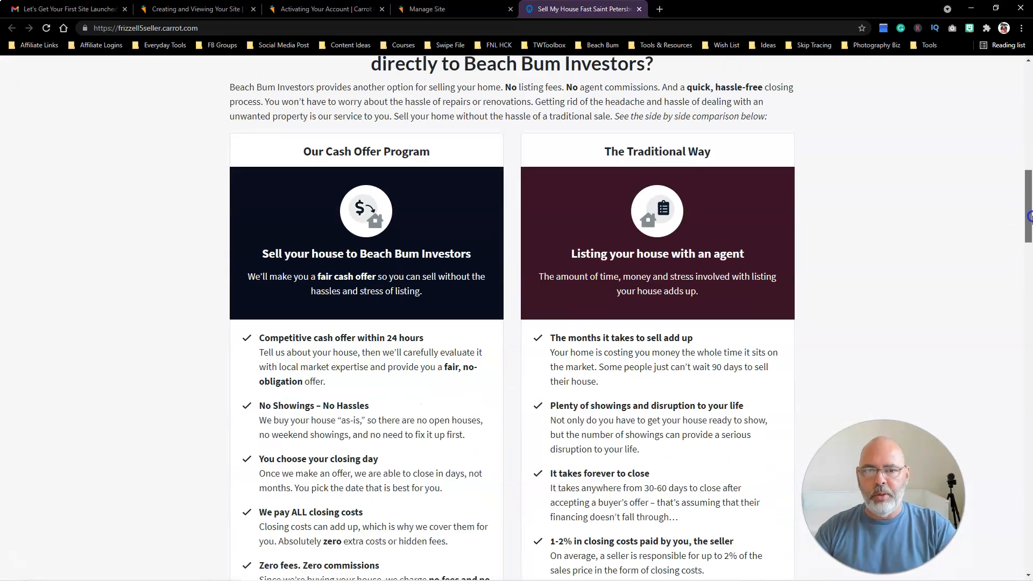
scroll("down", 3)
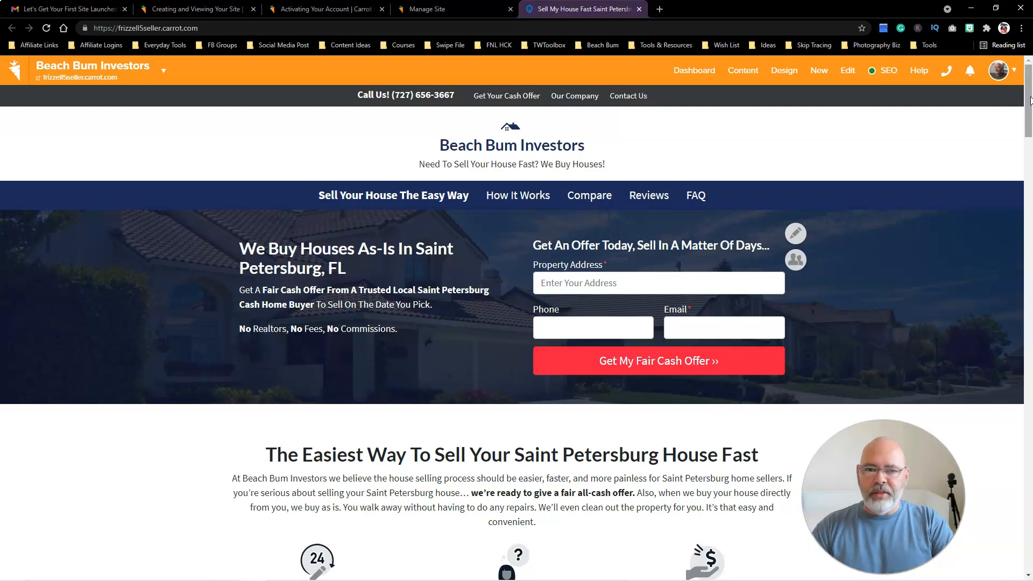
mouse_move(977, 117)
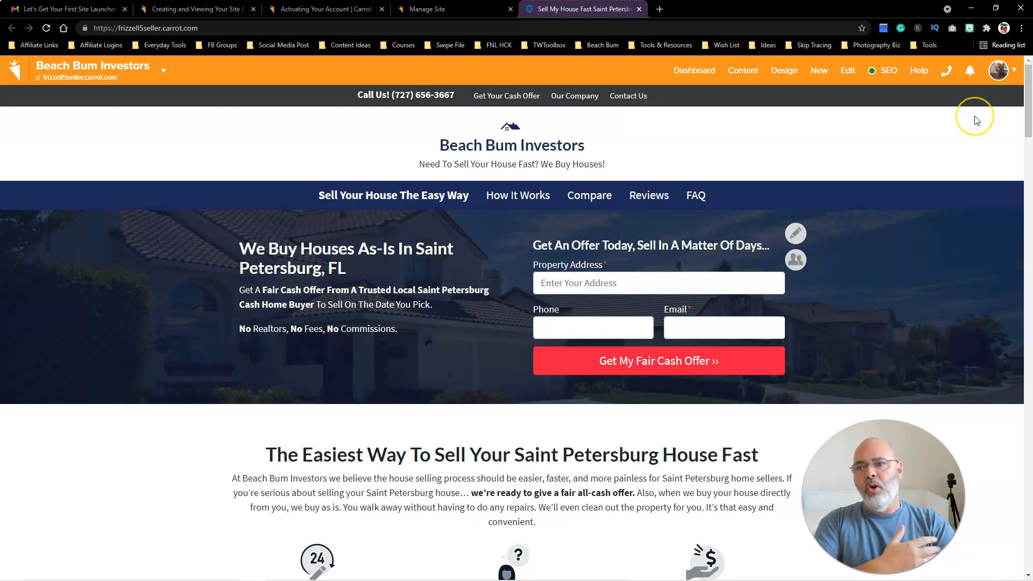